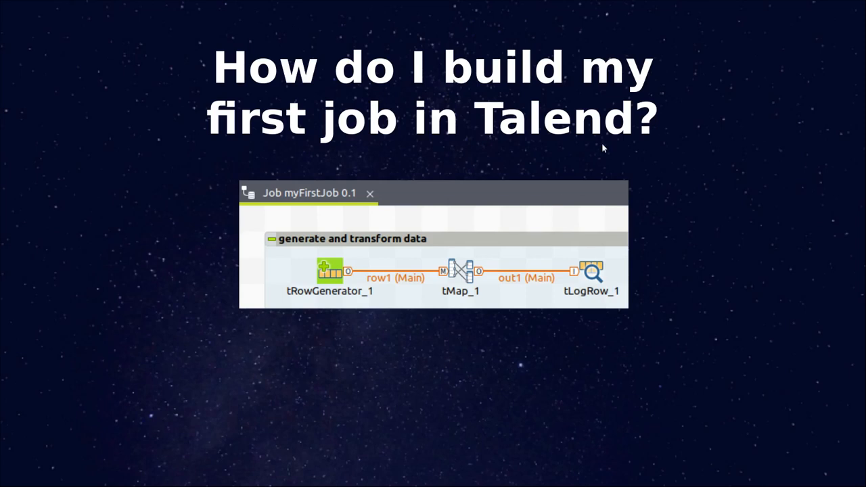
pyautogui.moveTo(411, 135)
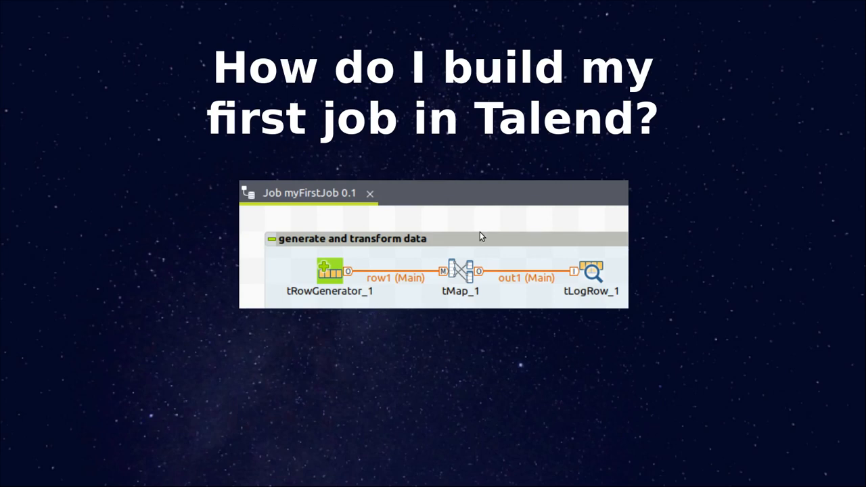
pyautogui.moveTo(422, 268)
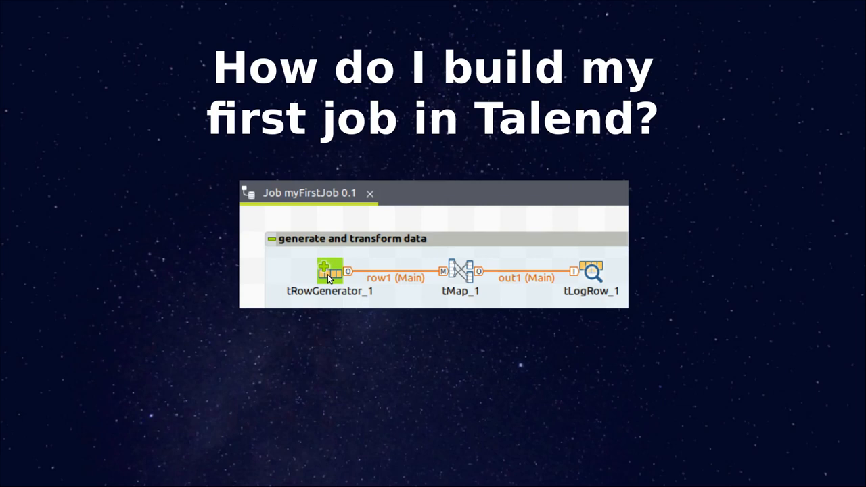
pyautogui.moveTo(489, 302)
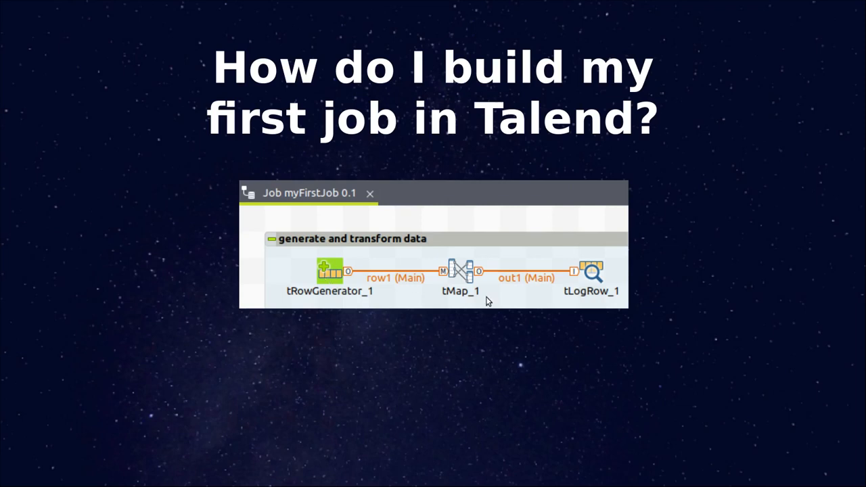
pyautogui.moveTo(611, 285)
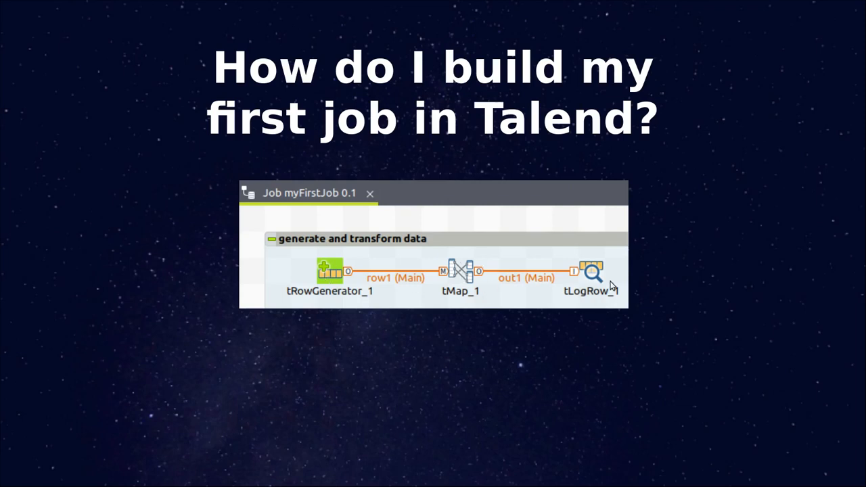
pyautogui.moveTo(605, 279)
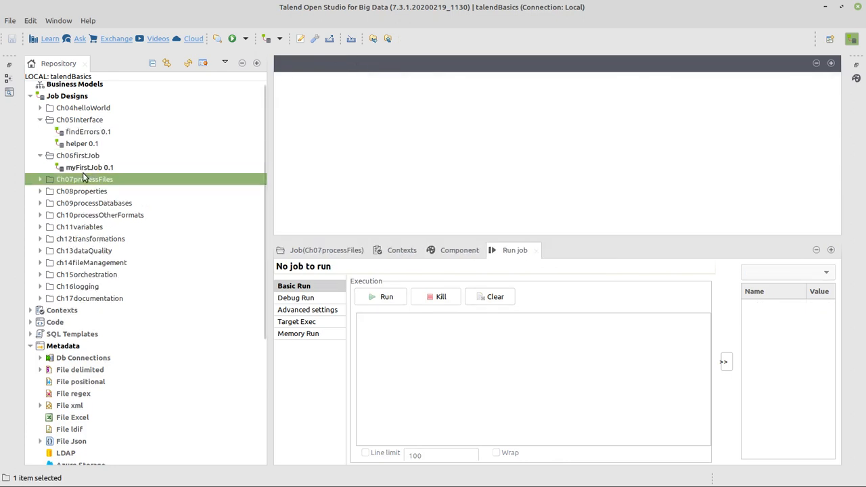
# Open myFirstJob 0.1 from Job Designs > Ch06firstJob in the designer.
pyautogui.doubleClick(90, 168)
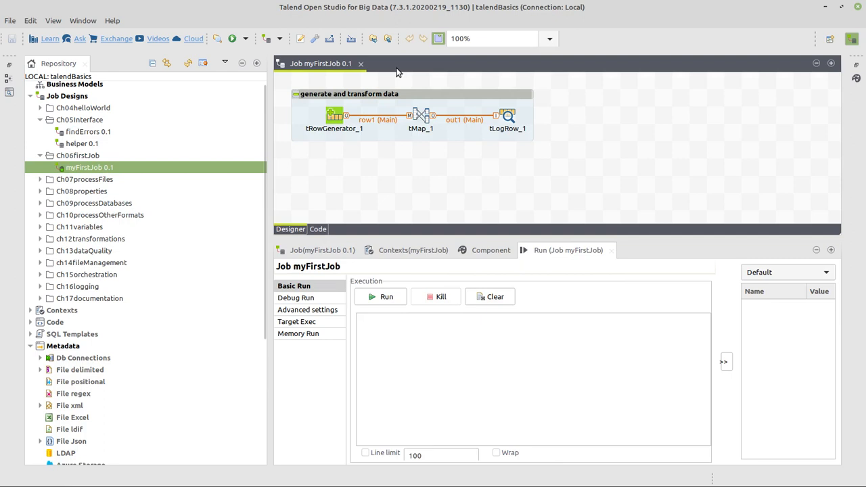
pyautogui.moveTo(332, 166)
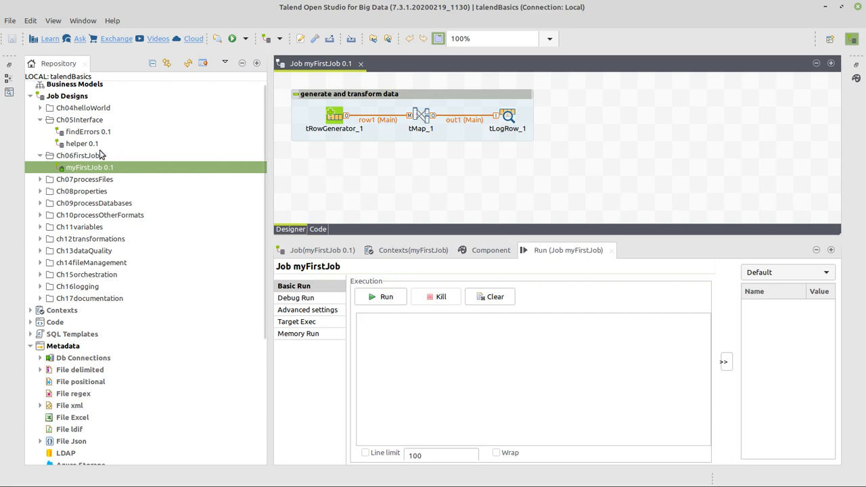
pyautogui.rightClick(67, 155)
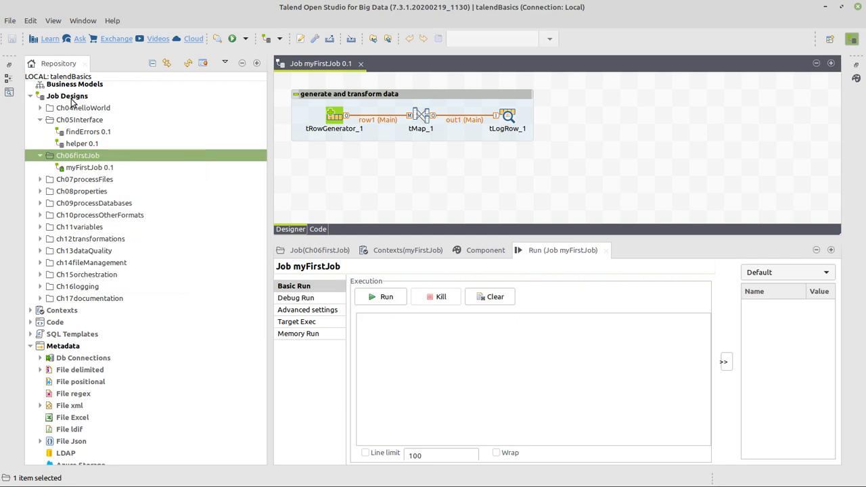
pyautogui.rightClick(66, 95)
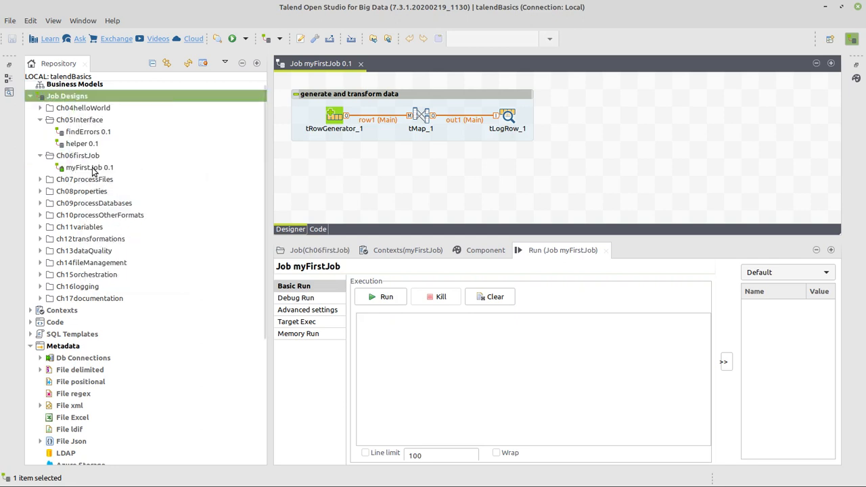
pyautogui.click(89, 168)
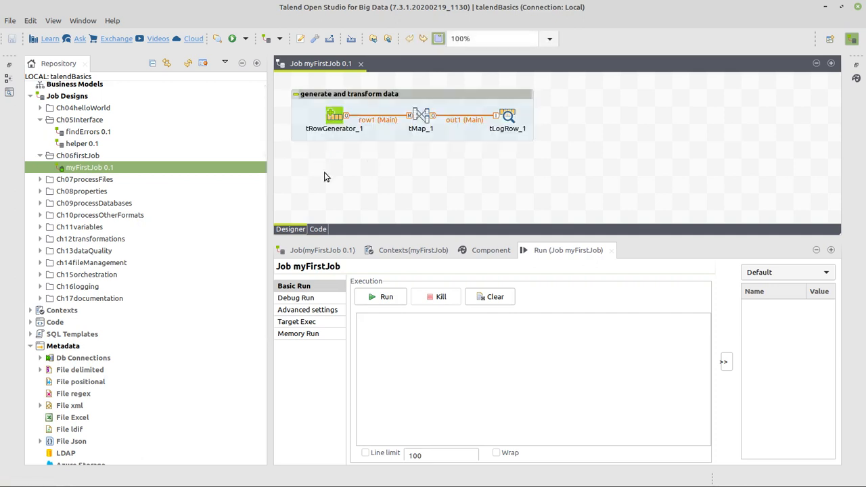
# Deactivate tRowGenerator_1 so the whole original subjob is greyed out.
pyautogui.rightClick(334, 115)
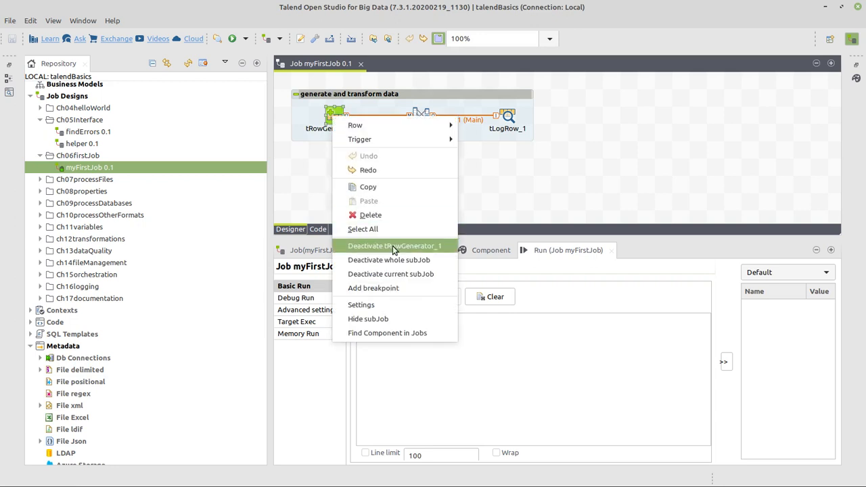
pyautogui.click(394, 245)
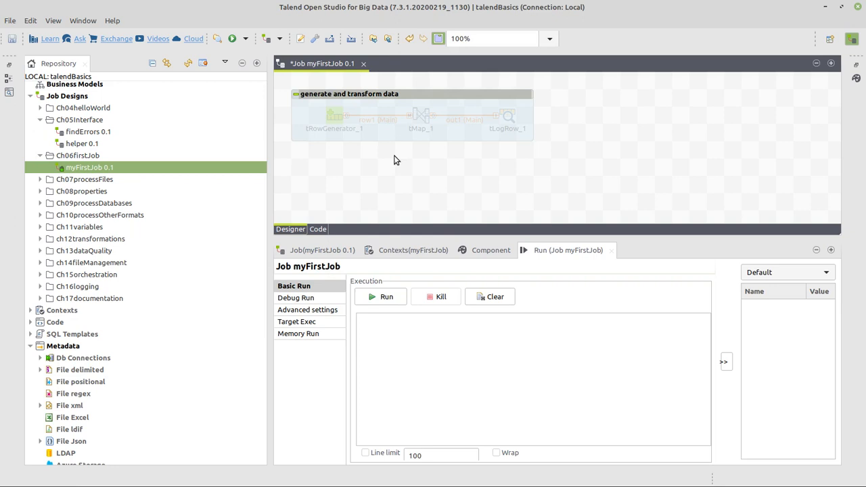
pyautogui.moveTo(331, 191)
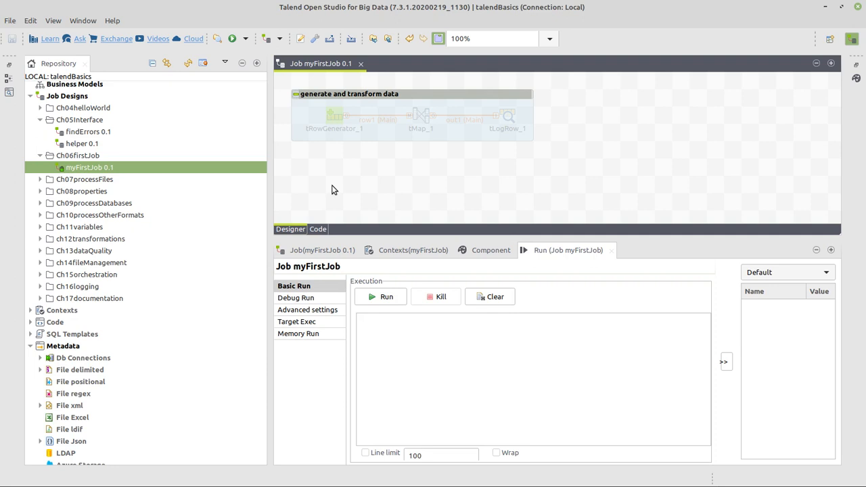
# Quick-add new tRowGenerator and tMap components beneath the deactivated subjob.
pyautogui.write('rowg')
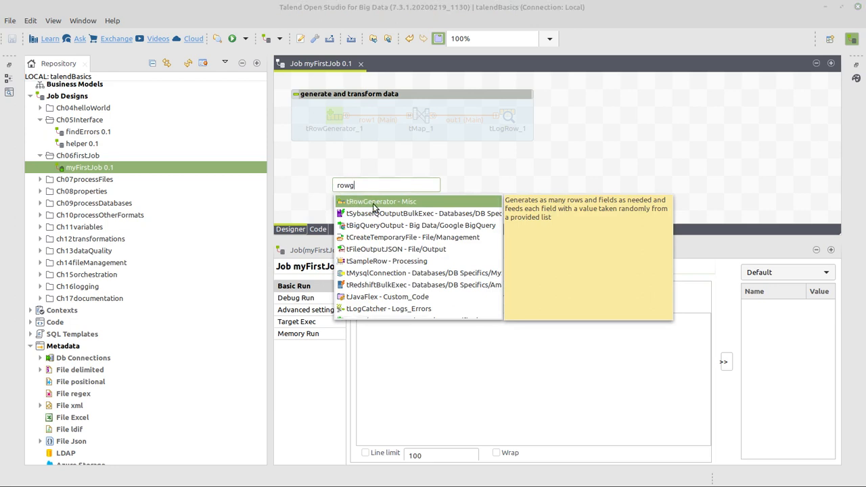
pyautogui.click(381, 201)
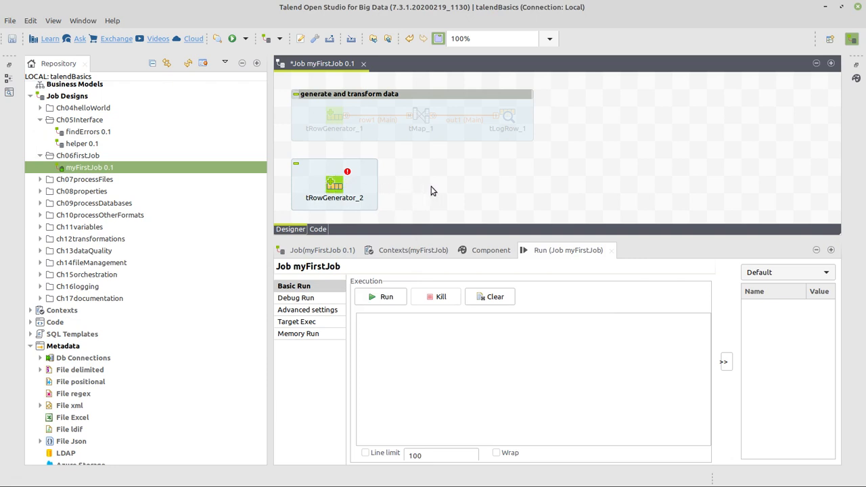
pyautogui.write('map')
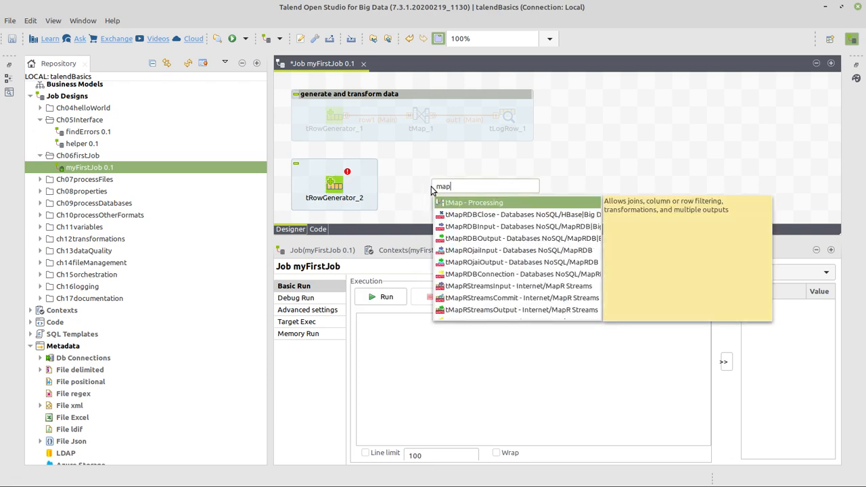
pyautogui.click(474, 203)
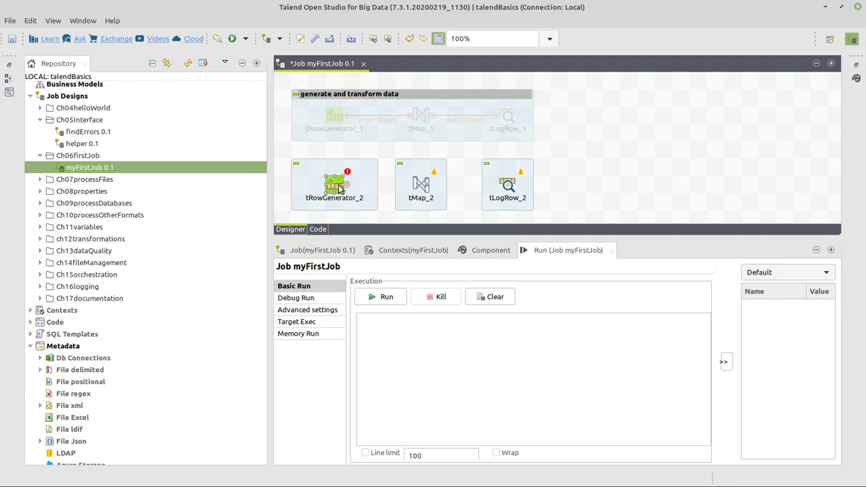
pyautogui.moveTo(348, 191)
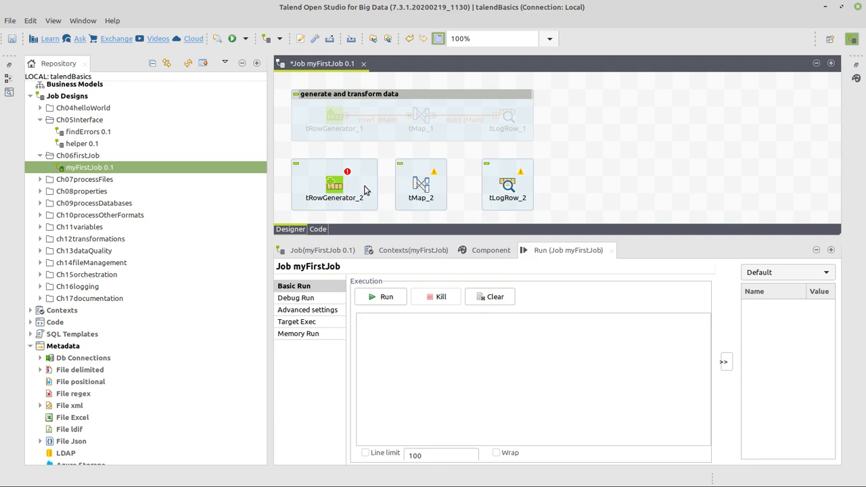
# Chain tRowGenerator_2 to tMap_2 to tLogRow_2, naming the tMap output transformedData.
pyautogui.click(334, 183)
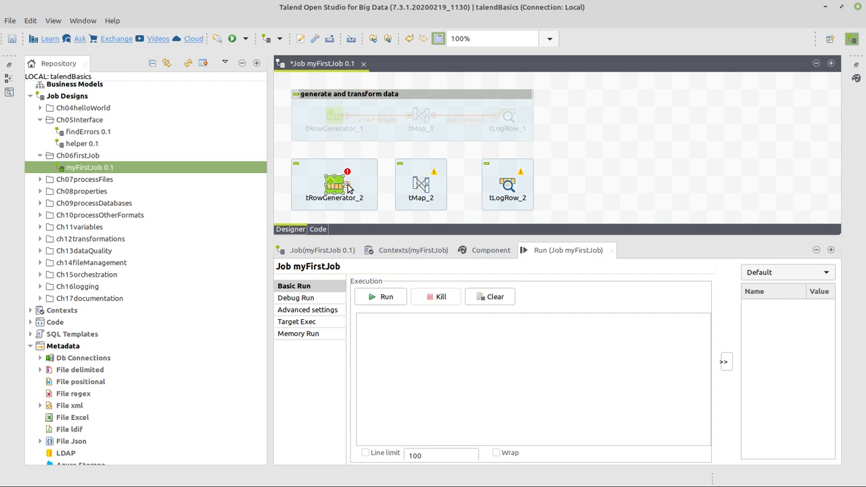
pyautogui.moveTo(334, 185); pyautogui.dragTo(421, 185)
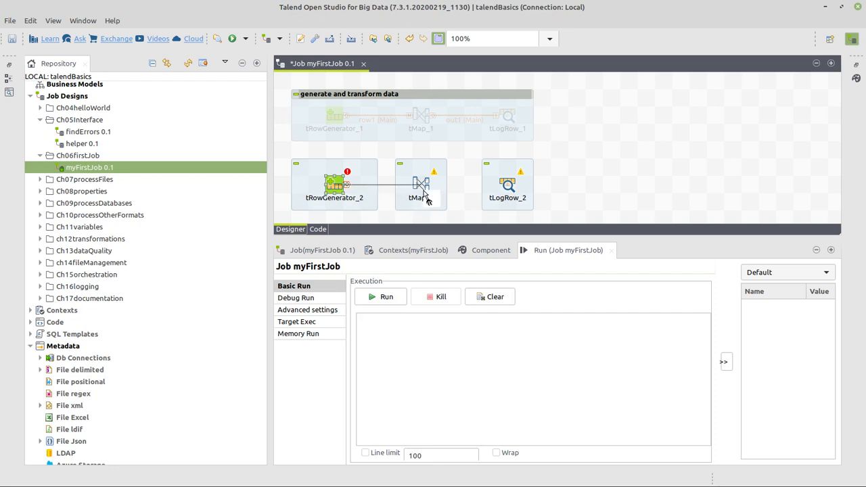
pyautogui.moveTo(334, 184); pyautogui.dragTo(422, 184)
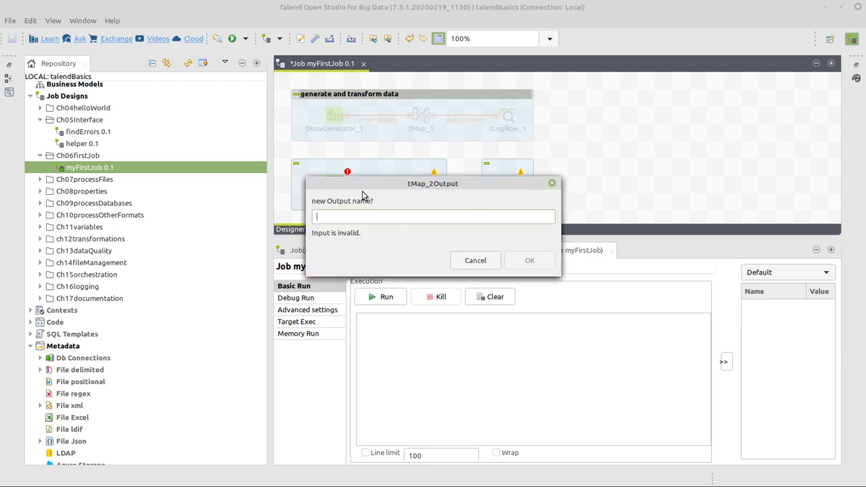
pyautogui.moveTo(383, 224)
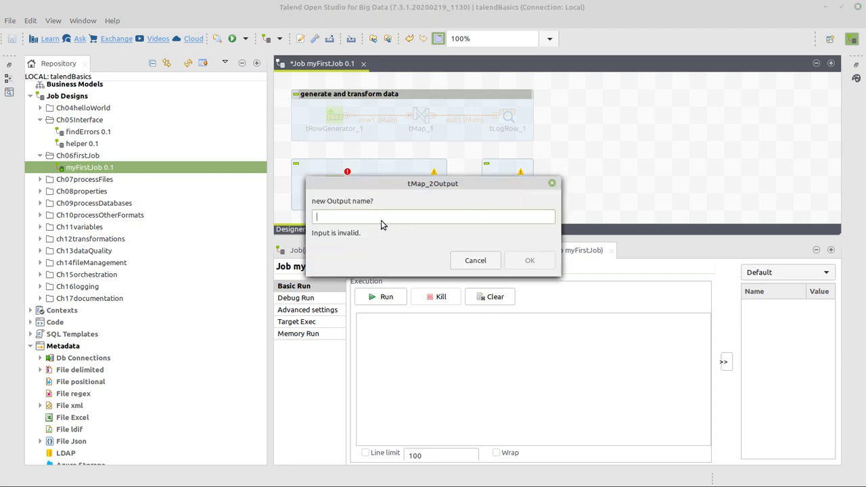
pyautogui.write('transformed')
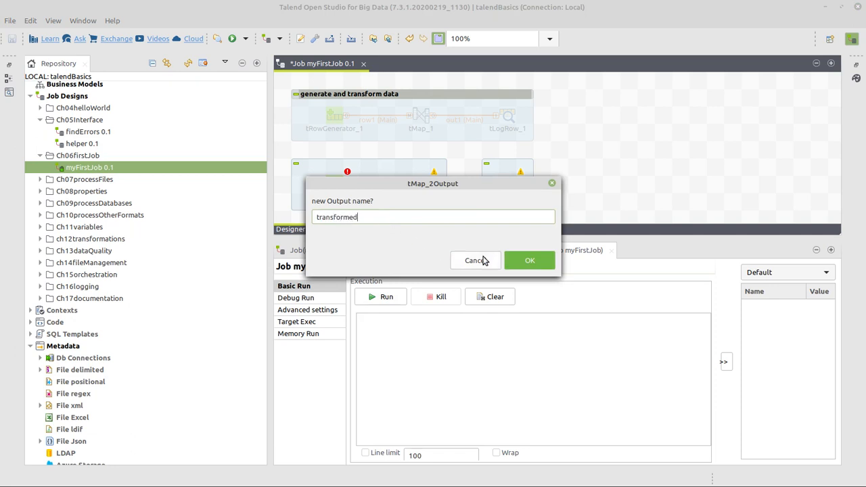
pyautogui.write('Data')
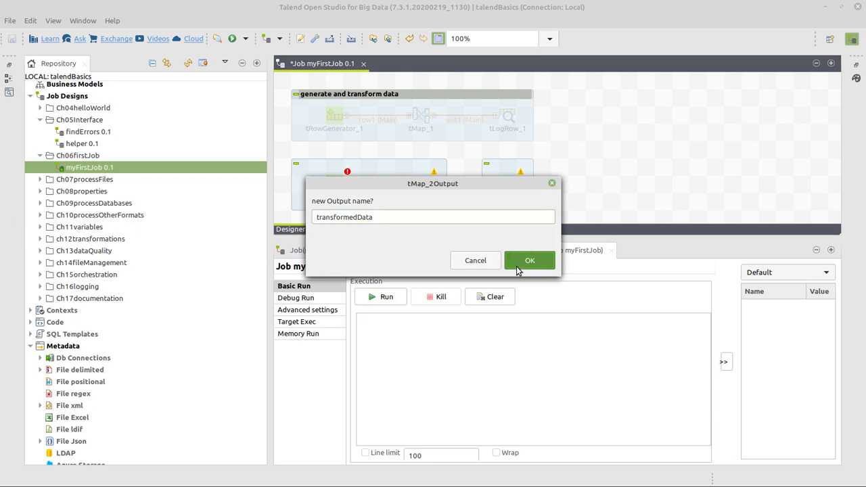
pyautogui.click(530, 261)
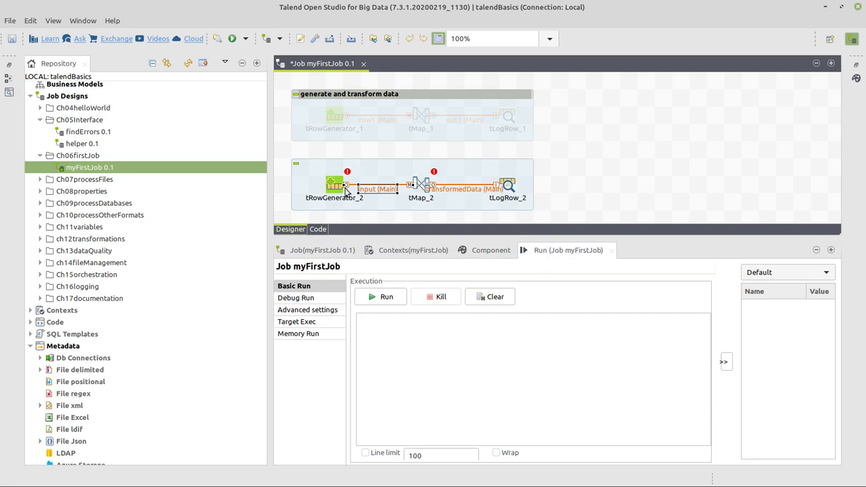
pyautogui.click(334, 185)
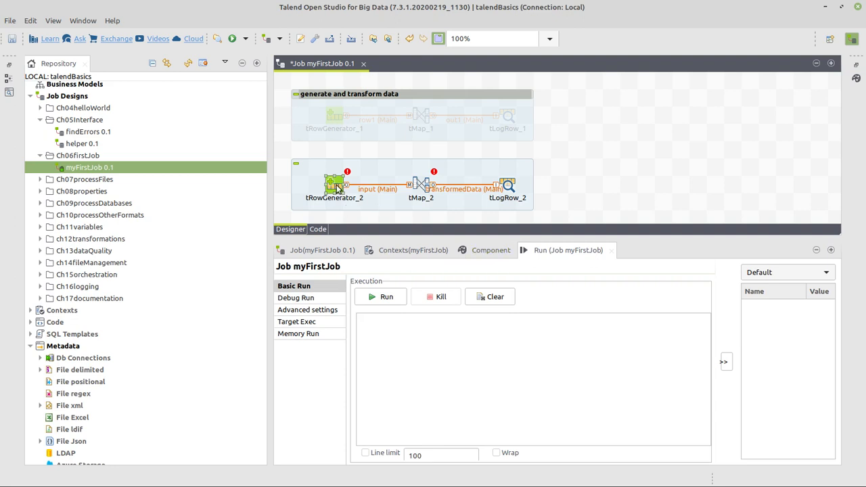
# In tRowGenerator_2's schema, add a 'name' column and set id's type to Integer.
pyautogui.doubleClick(334, 184)
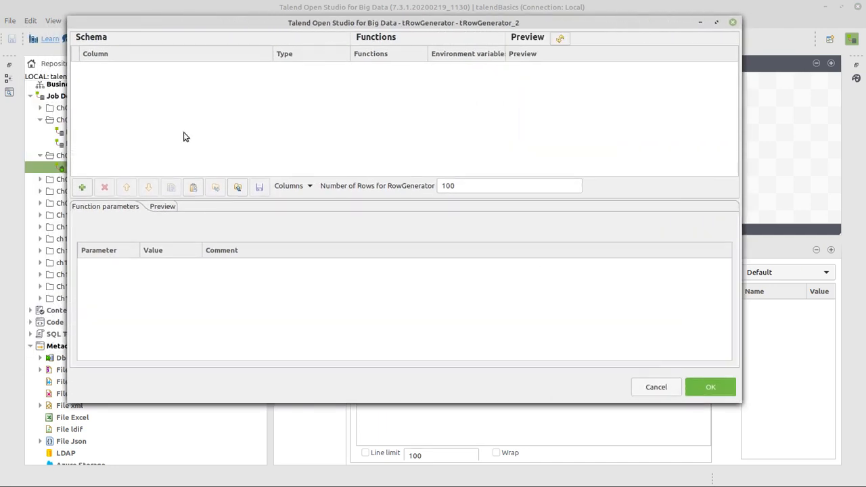
pyautogui.moveTo(106, 87)
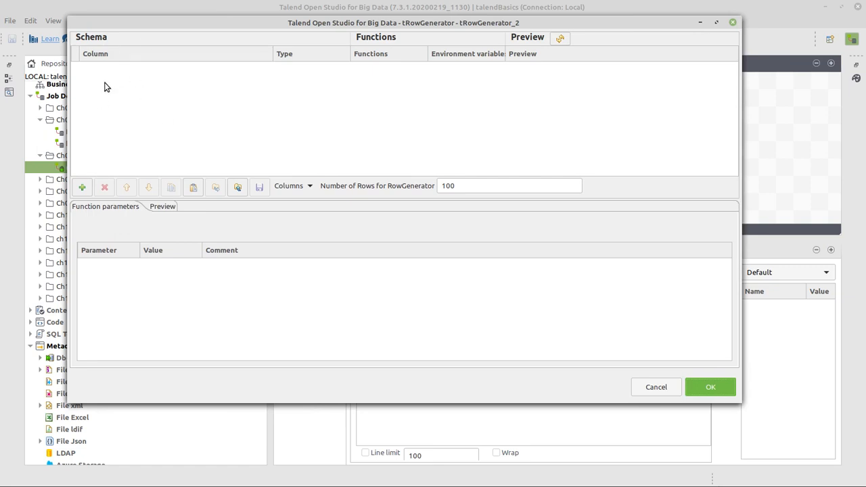
pyautogui.moveTo(96, 91)
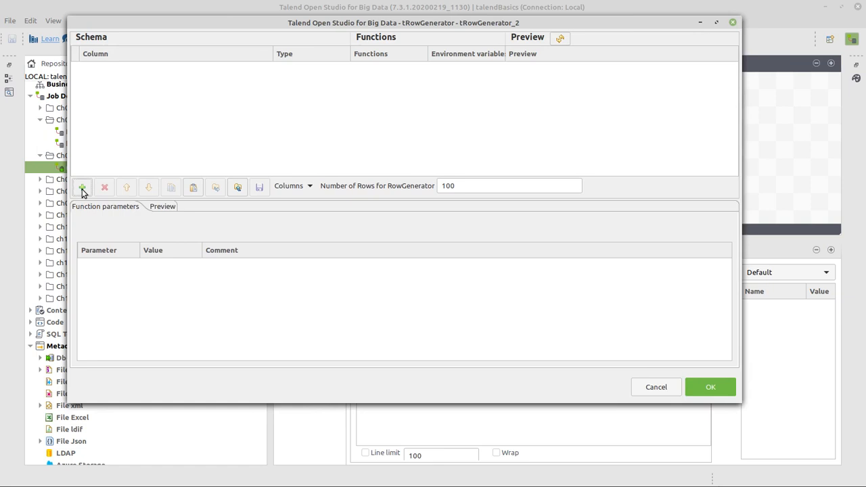
pyautogui.click(82, 187)
pyautogui.write('id')
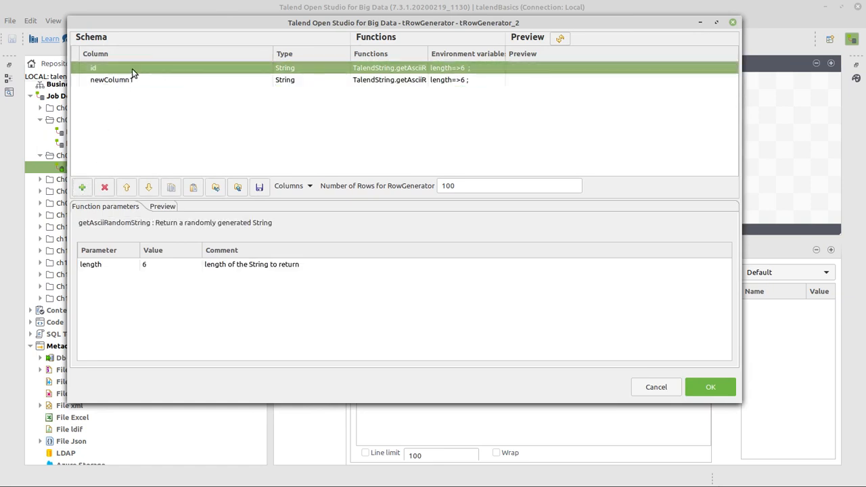
pyautogui.write('name')
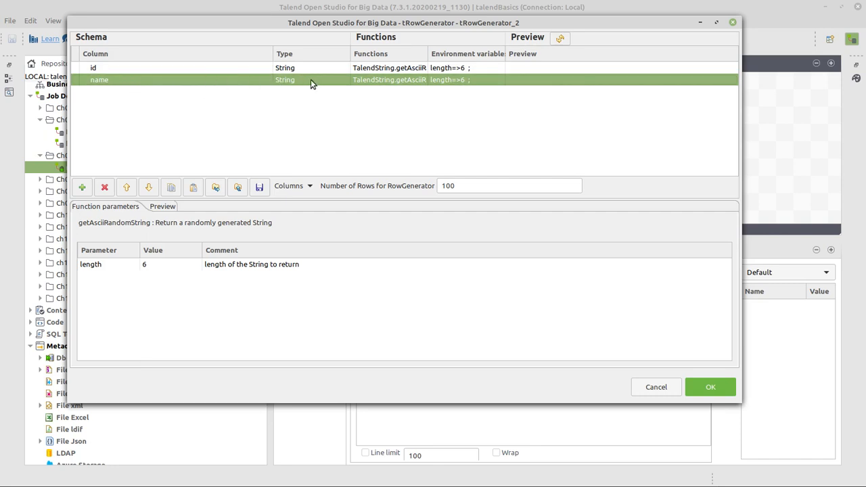
pyautogui.moveTo(333, 72)
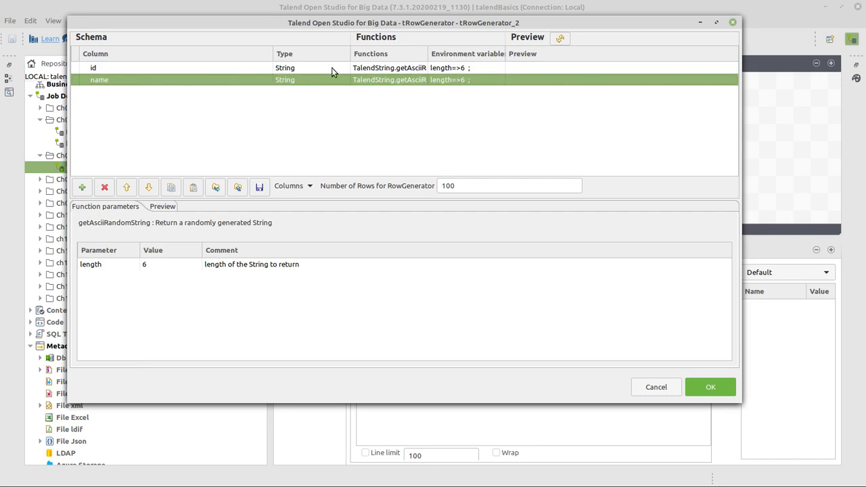
pyautogui.click(339, 67)
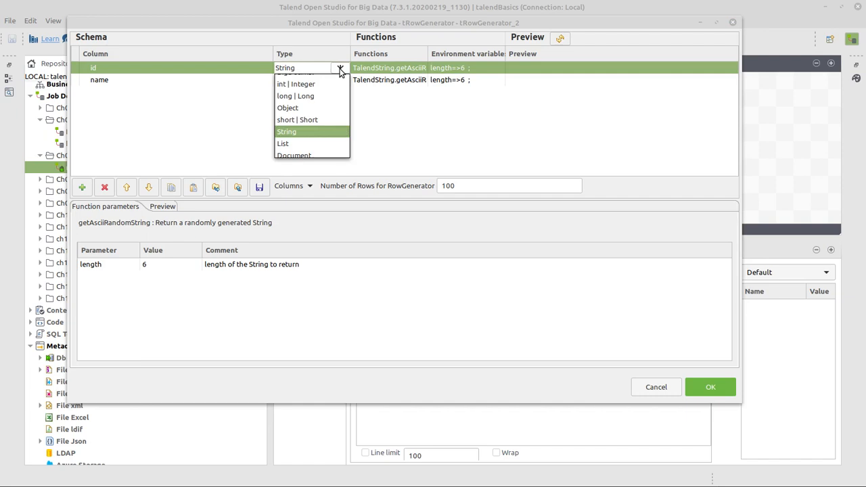
pyautogui.click(296, 84)
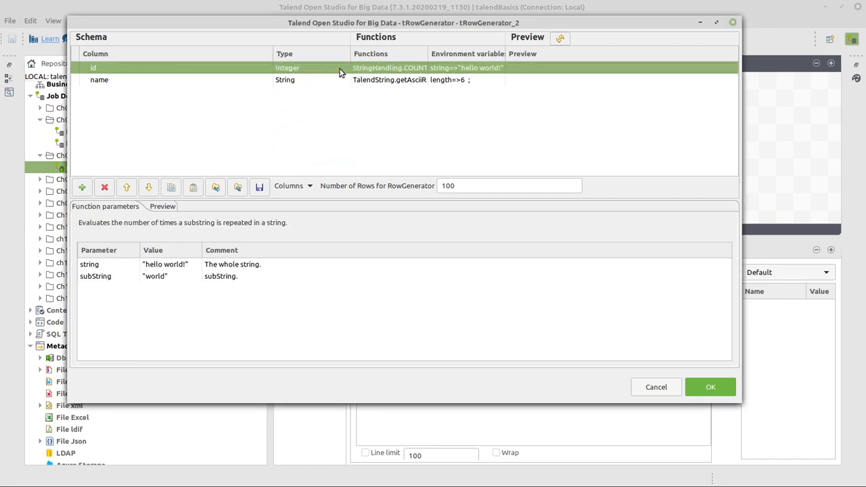
pyautogui.moveTo(130, 90)
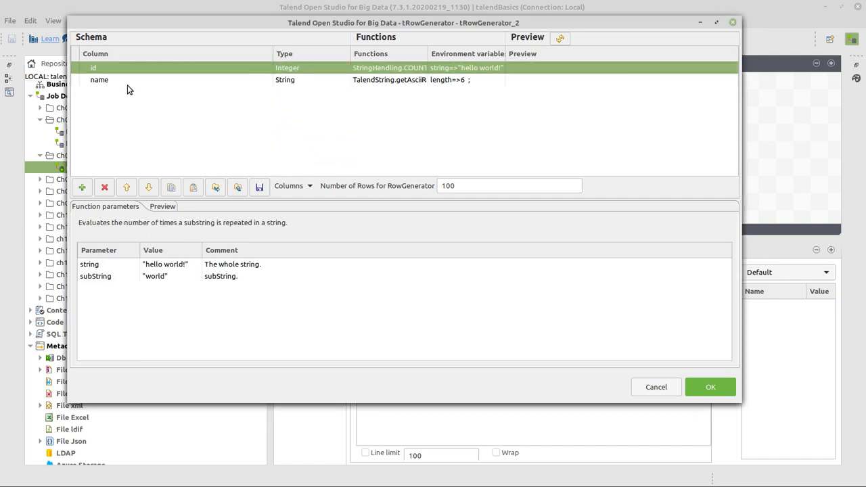
pyautogui.click(100, 79)
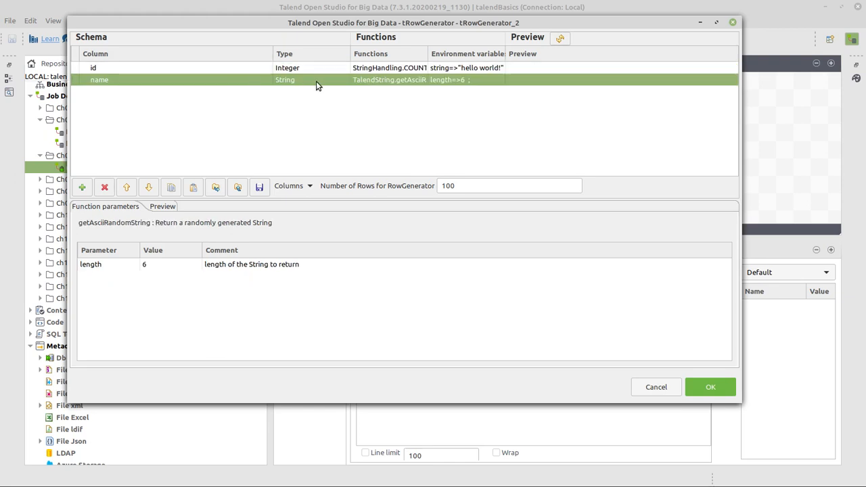
pyautogui.moveTo(433, 61)
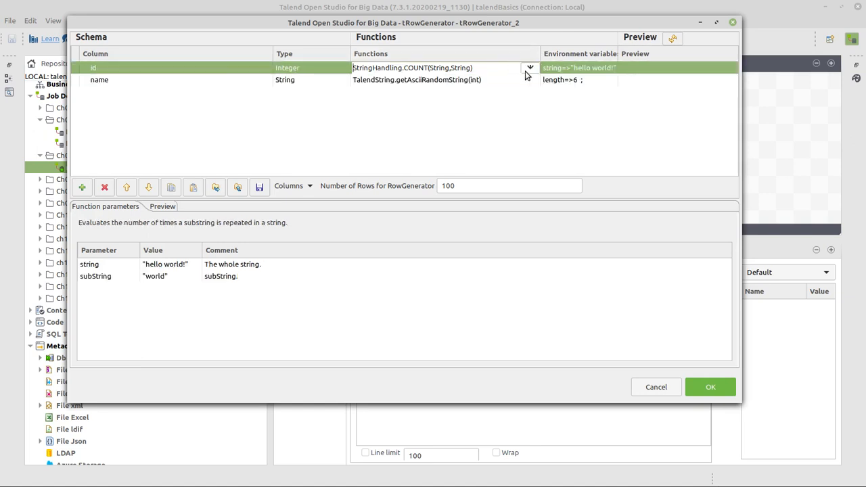
# Set id's function to Numeric.sequence with identifier s1, start 1, step 1.
pyautogui.click(530, 67)
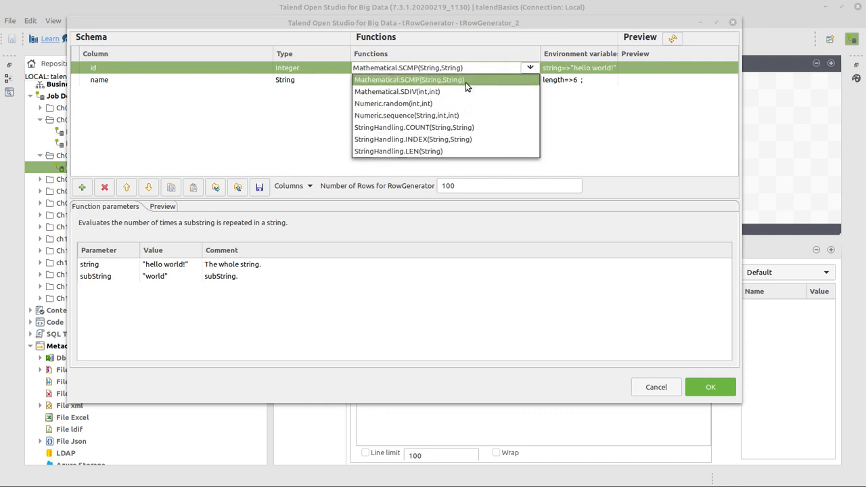
pyautogui.click(407, 115)
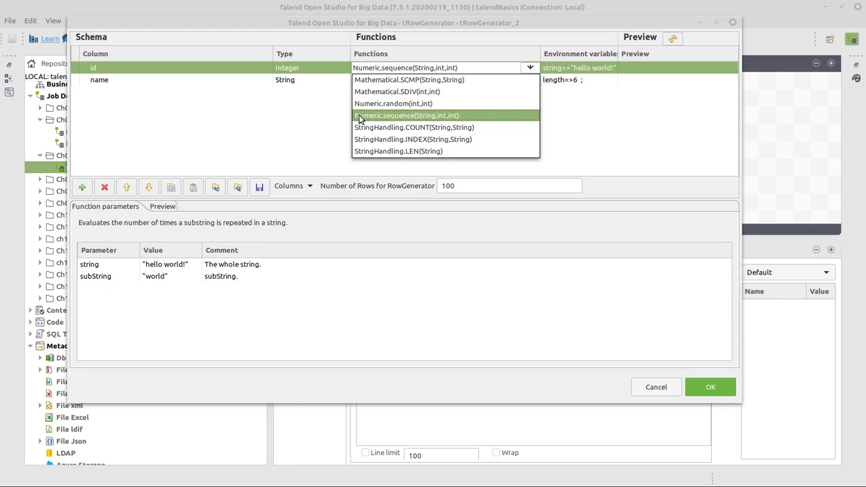
pyautogui.moveTo(417, 124)
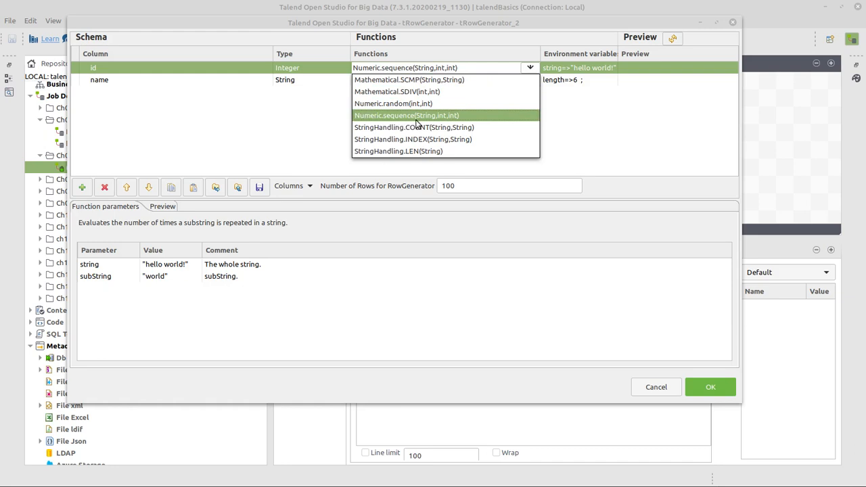
pyautogui.moveTo(458, 124)
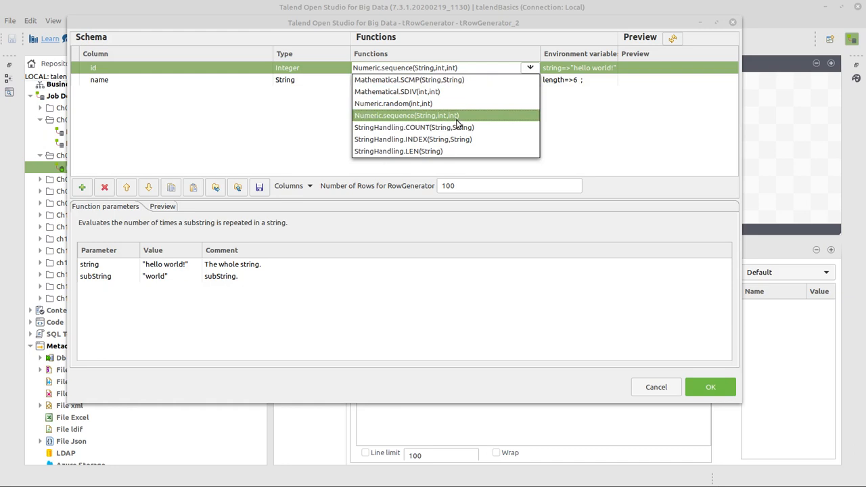
pyautogui.click(406, 115)
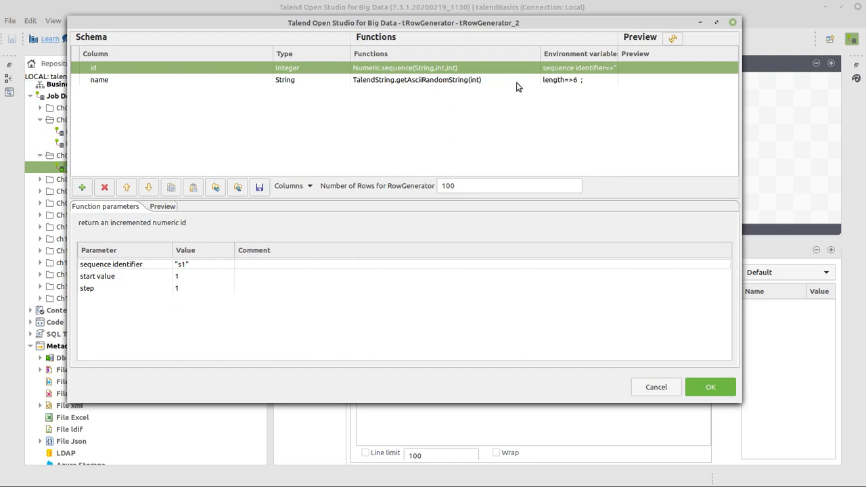
# Set the name column's function to TalendDataGenerator.getFirstName().
pyautogui.click(98, 79)
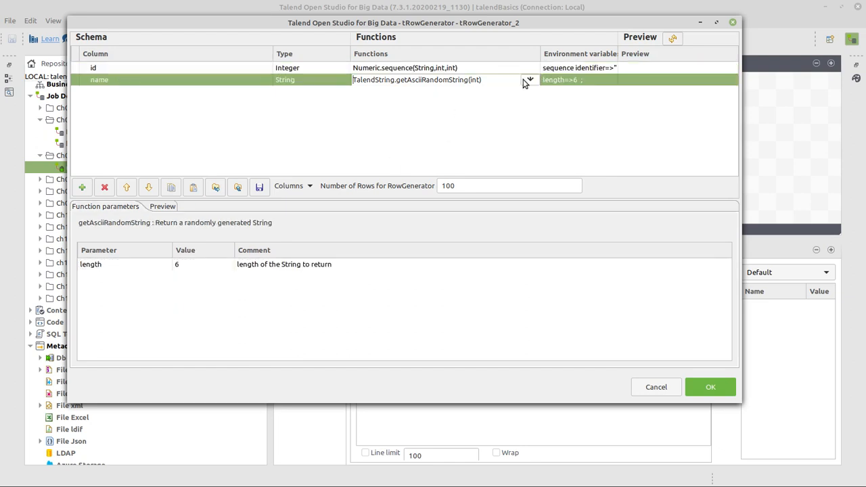
pyautogui.click(530, 80)
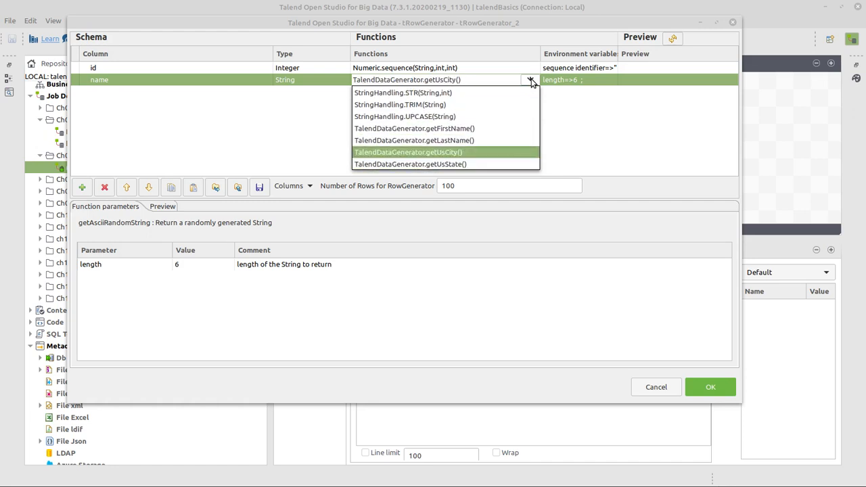
pyautogui.click(414, 128)
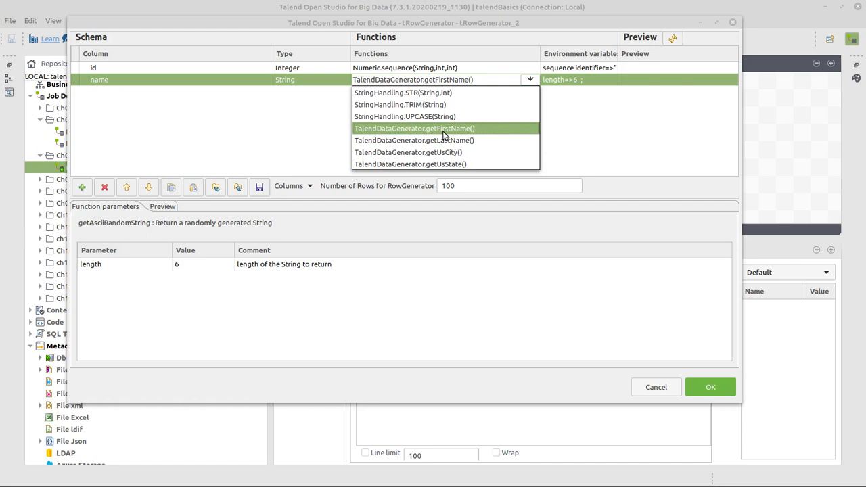
pyautogui.click(414, 128)
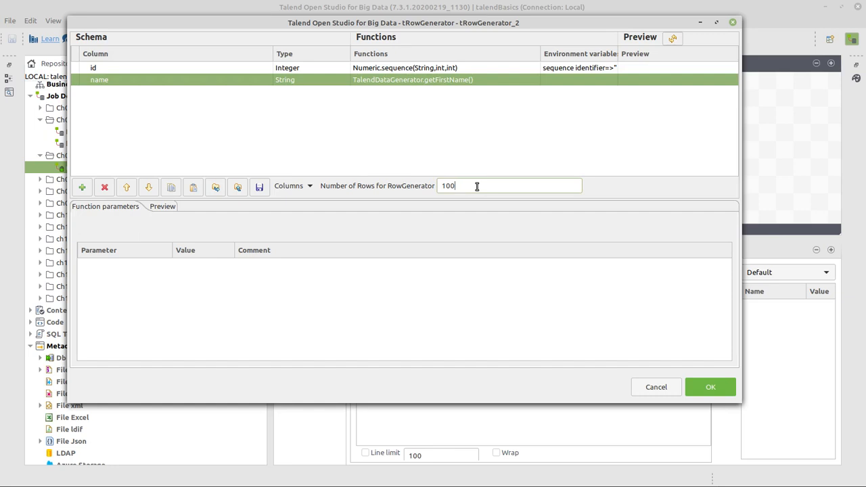
# Set the row count to 5, preview the generated rows, and apply the settings.
pyautogui.press('ctrl+a')
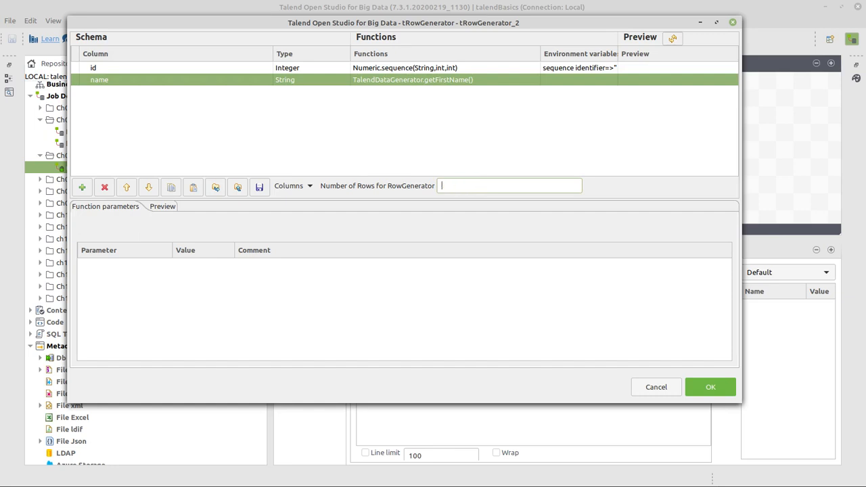
pyautogui.write('5')
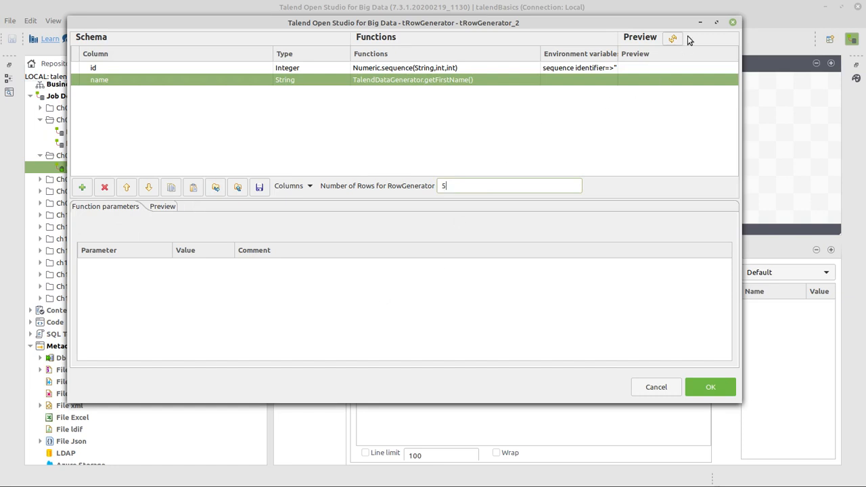
pyautogui.click(672, 38)
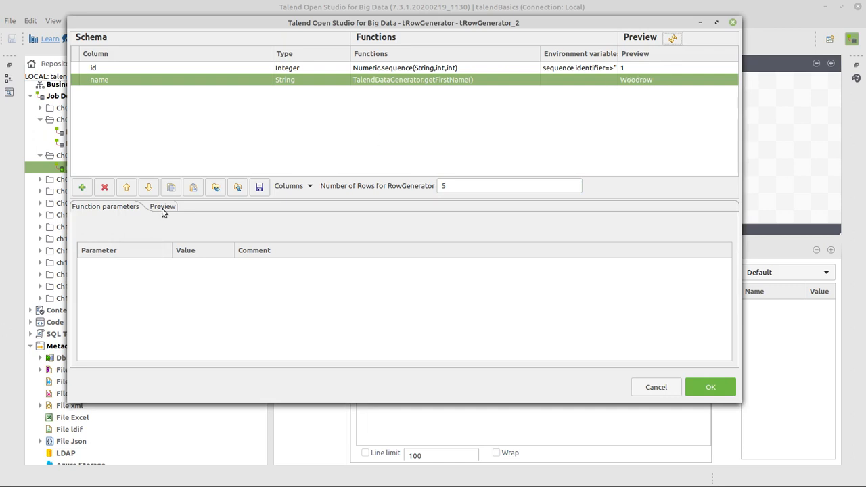
pyautogui.click(163, 206)
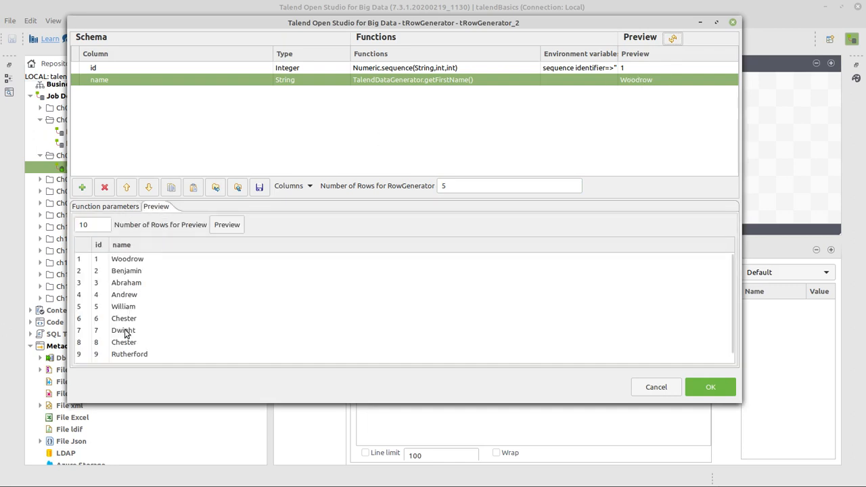
pyautogui.moveTo(611, 377)
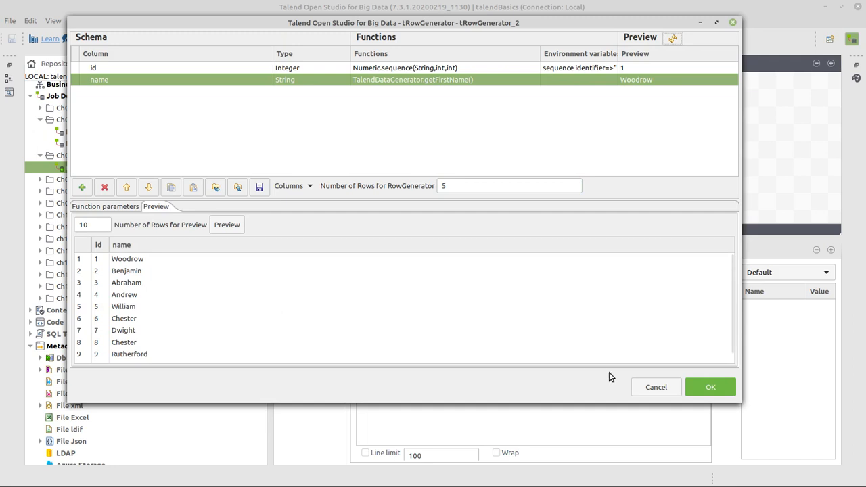
pyautogui.moveTo(711, 388)
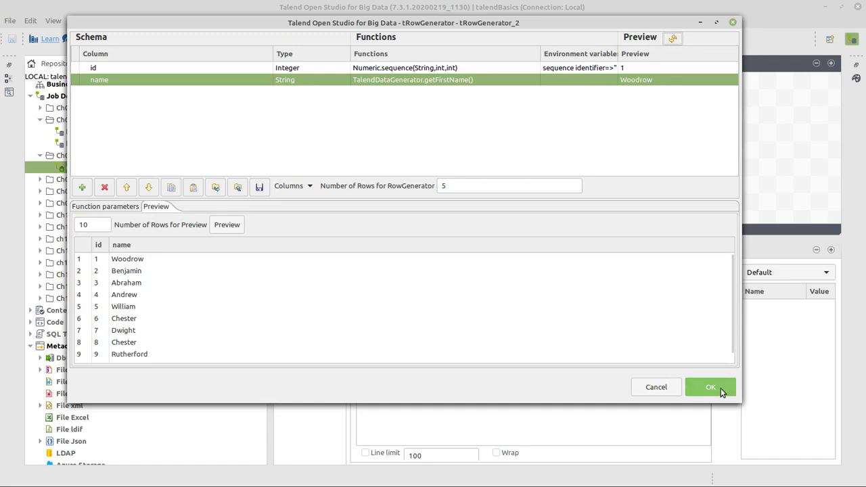
pyautogui.click(711, 387)
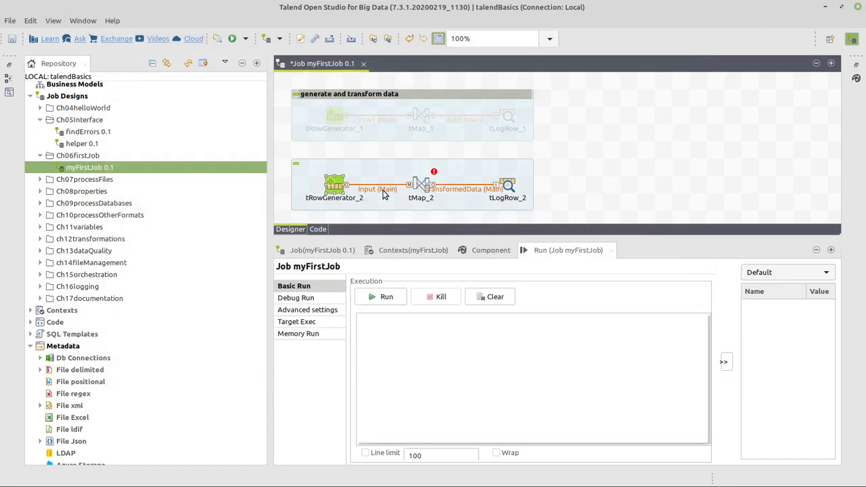
# Select tMap_2 and bring up its mapping editor with id and name inputs.
pyautogui.click(334, 185)
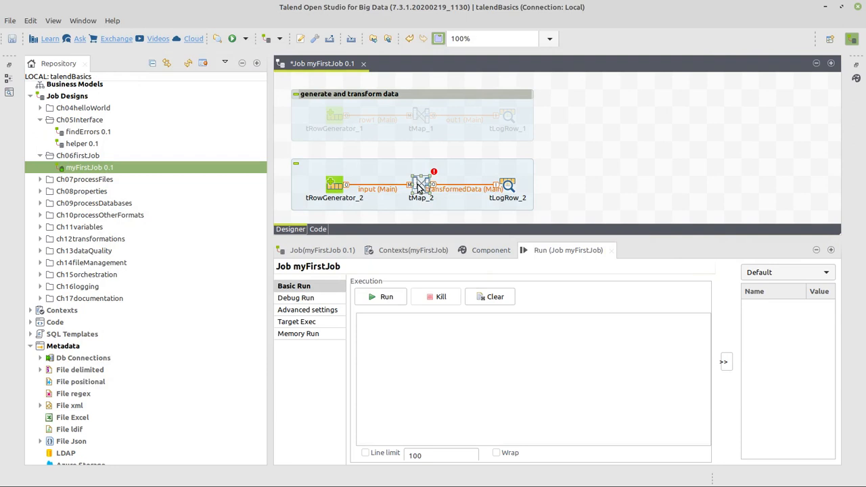
pyautogui.moveTo(336, 188)
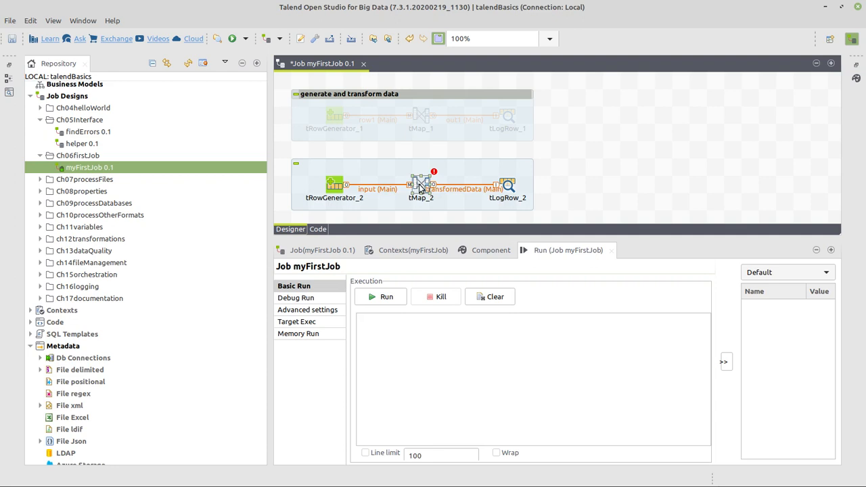
pyautogui.doubleClick(421, 184)
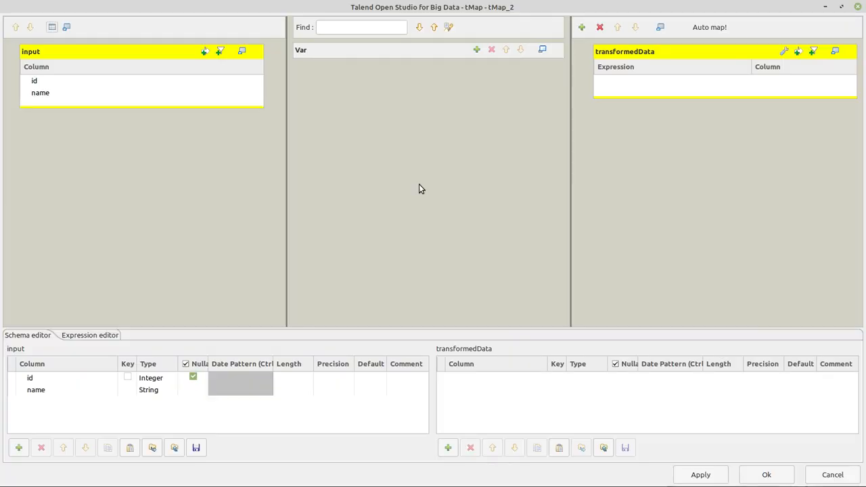
# Map id and name into transformedData and launch the Expression Builder for name.
pyautogui.click(193, 389)
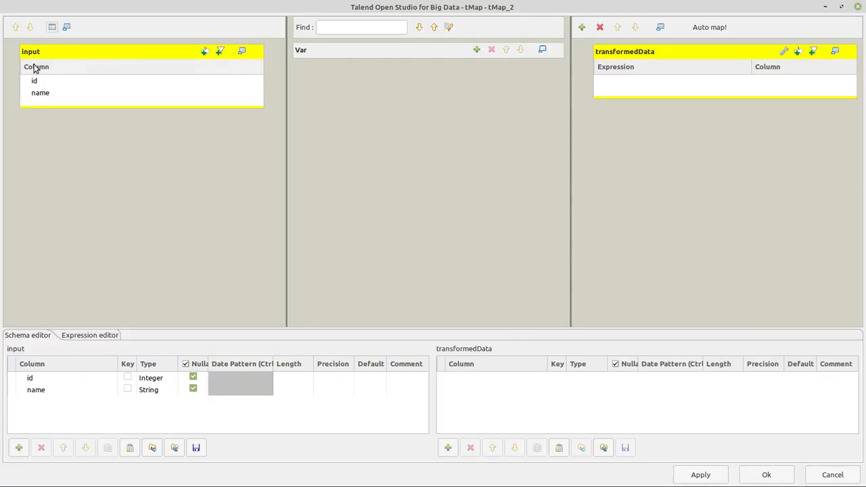
pyautogui.click(40, 92)
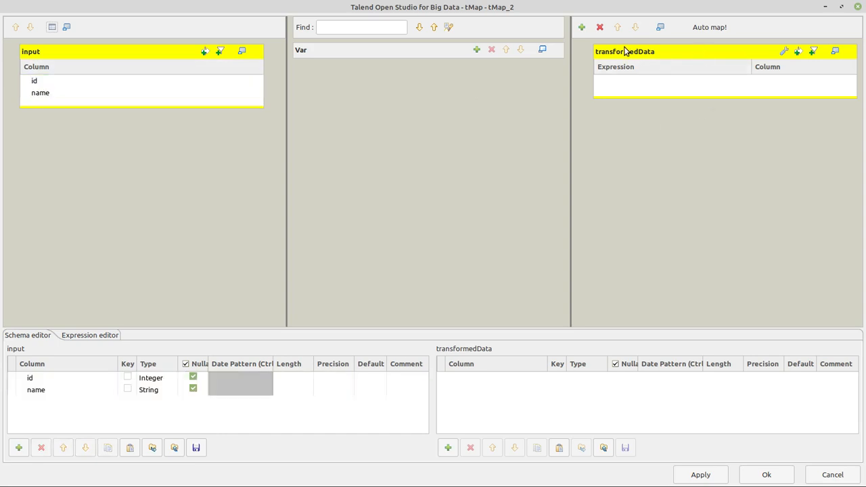
pyautogui.moveTo(762, 79)
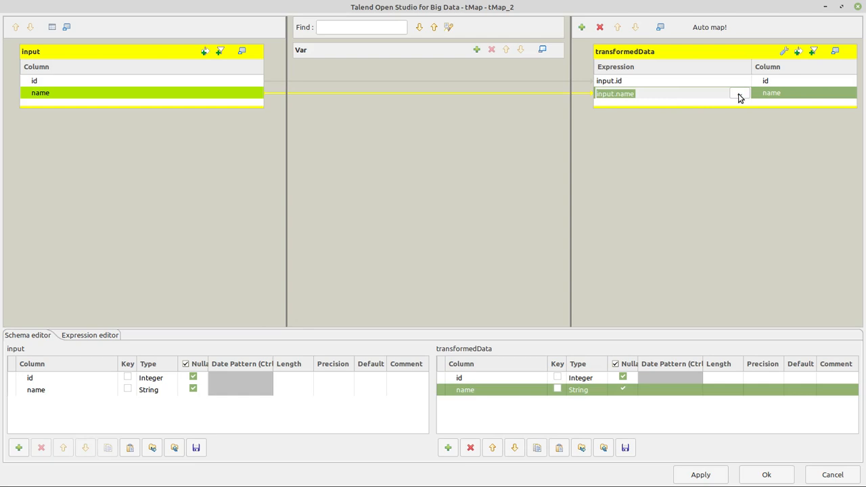
pyautogui.click(737, 93)
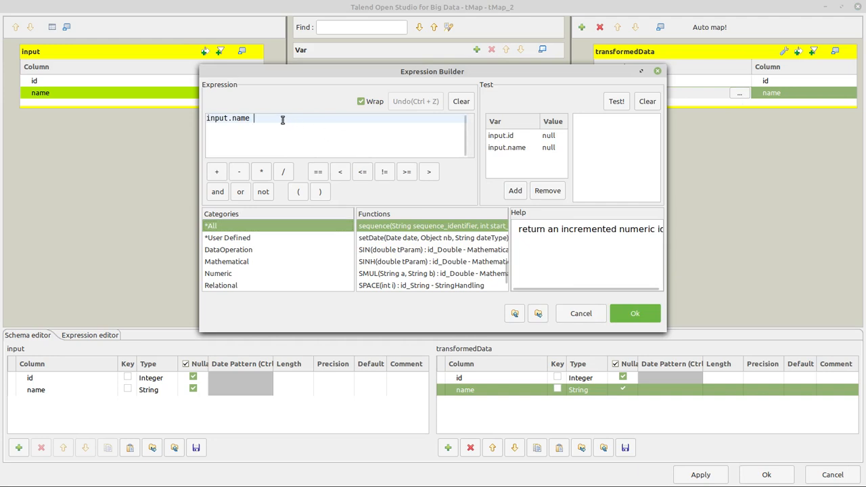
# Remove the toUpperCase call so the name expression is plain input.name again.
pyautogui.write('.')
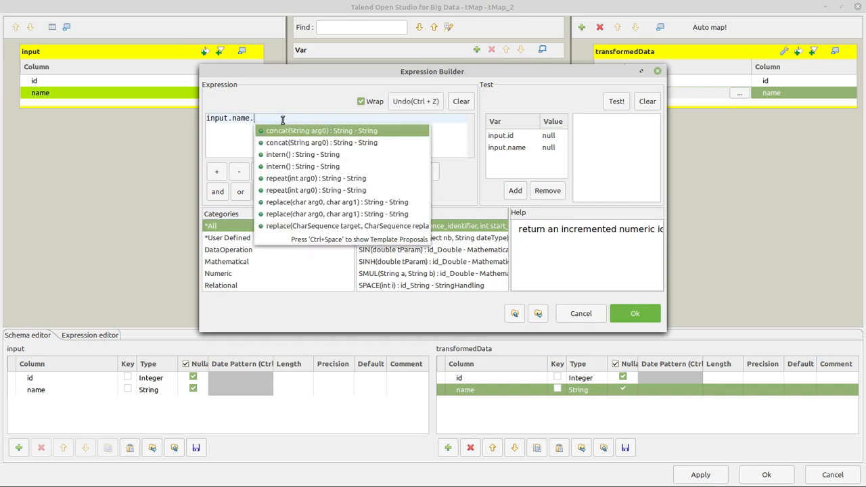
pyautogui.write('toUpperCase(')
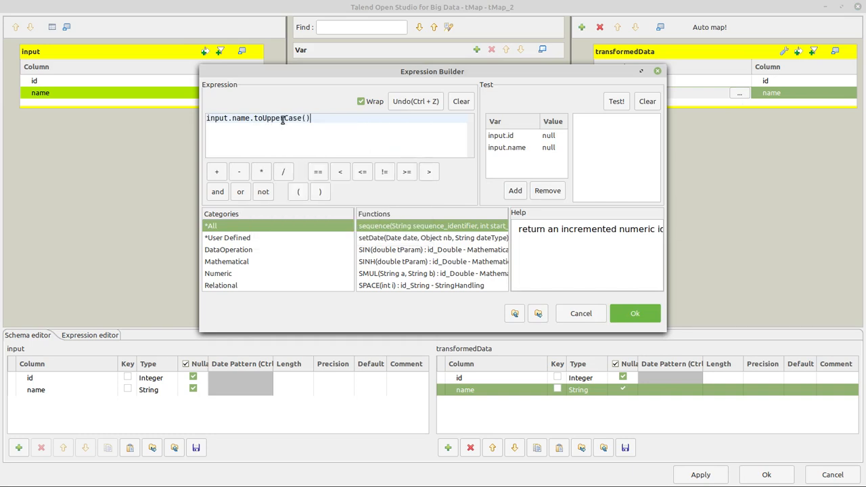
pyautogui.press('Backspace')
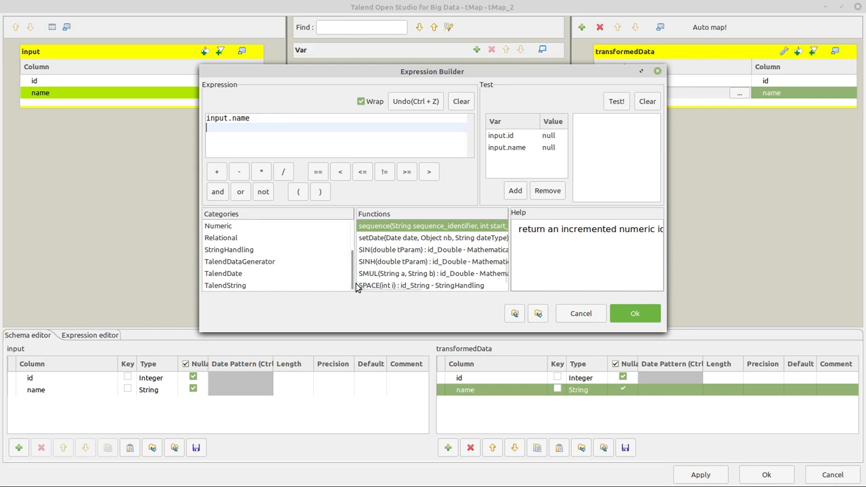
# Look up the UPCASE function's help in the StringHandling category.
pyautogui.click(229, 249)
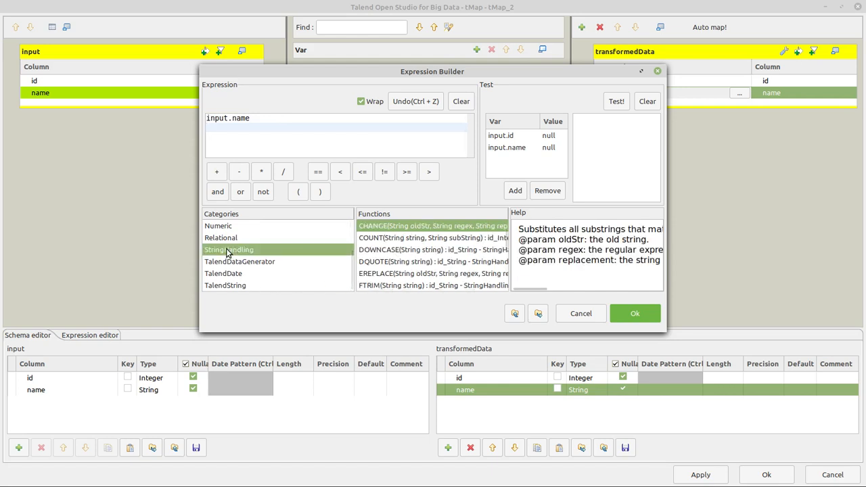
pyautogui.scroll(-3)
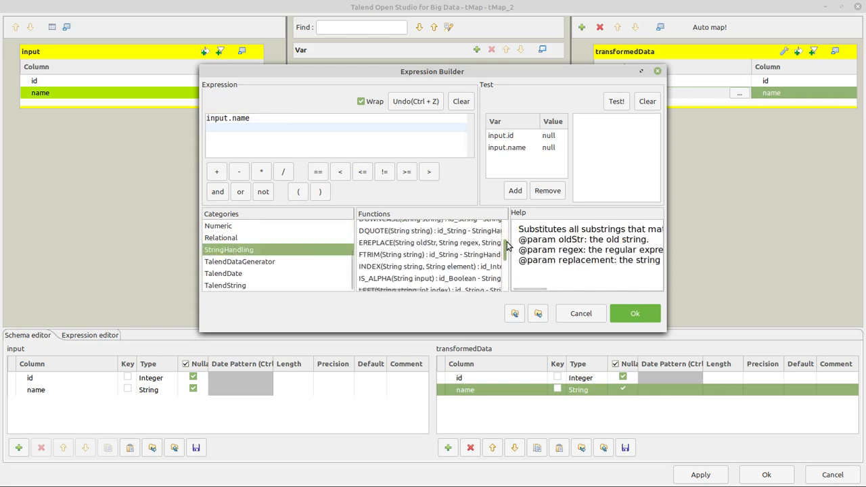
pyautogui.scroll(-3)
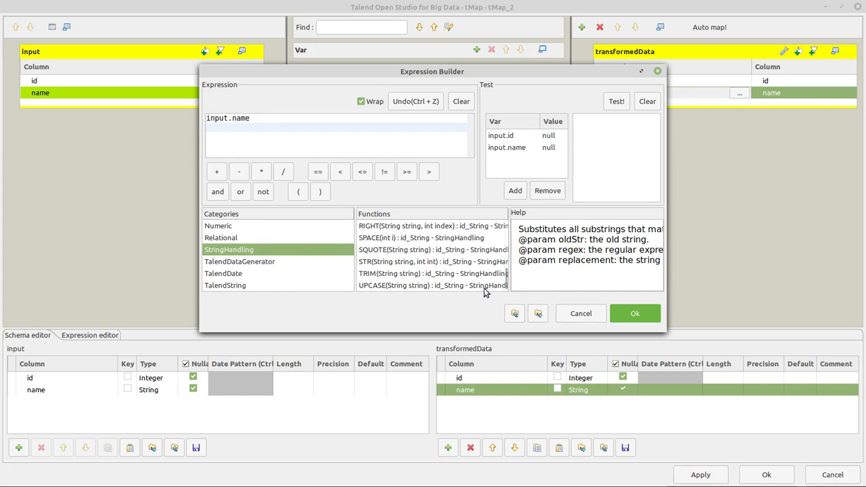
pyautogui.click(432, 285)
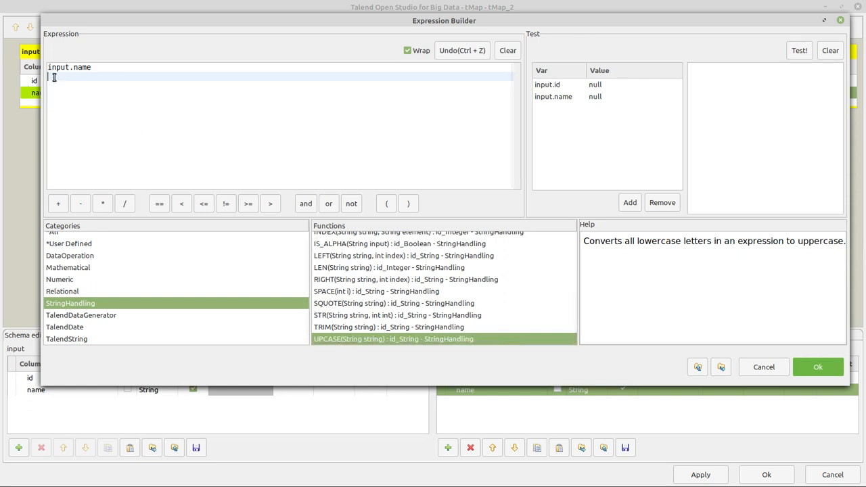
# Enter StringHandling.UPCASE(input.name), test it with id 1 and Samuel, and accept it.
pyautogui.write('StringHandling.UPCASE("Hello")')
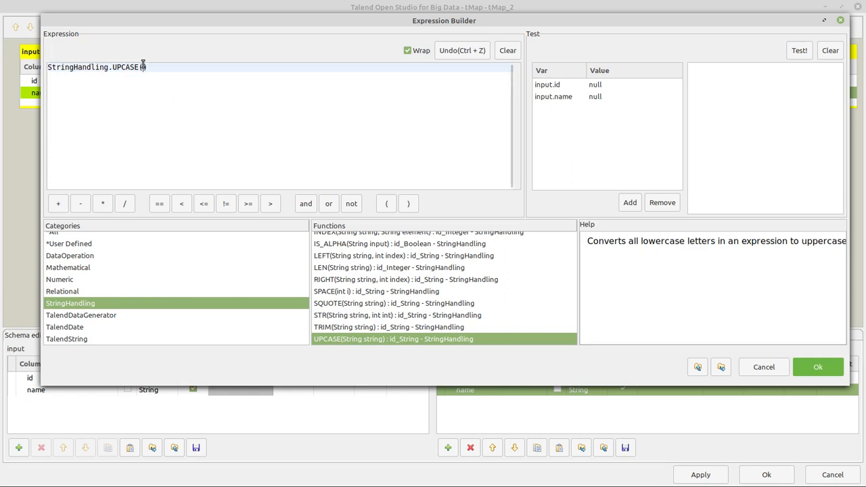
pyautogui.write('input.name)')
pyautogui.click(634, 96)
pyautogui.write('S')
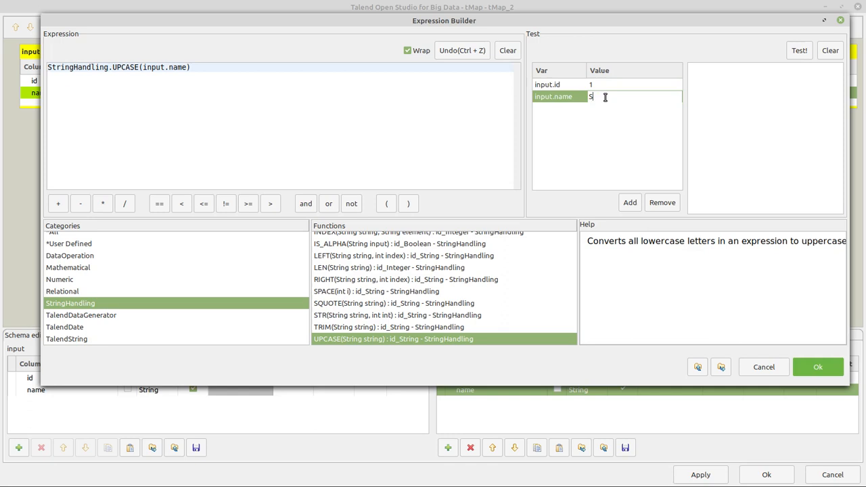
pyautogui.write('amuel')
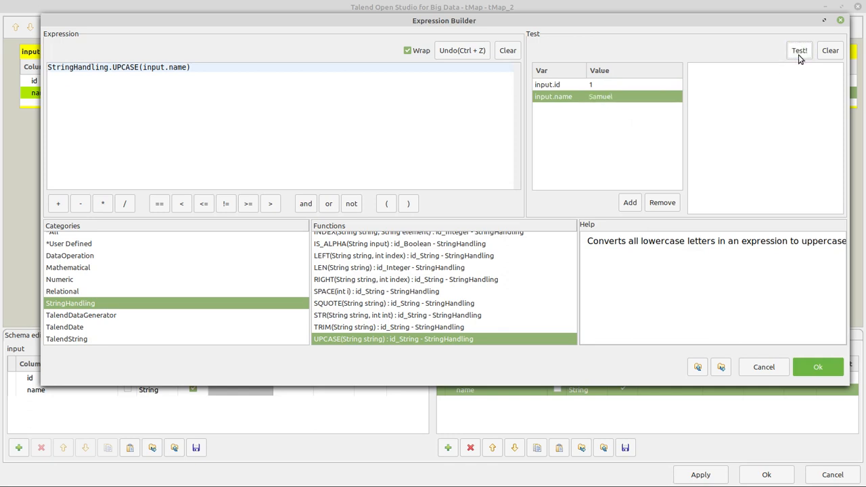
pyautogui.click(800, 50)
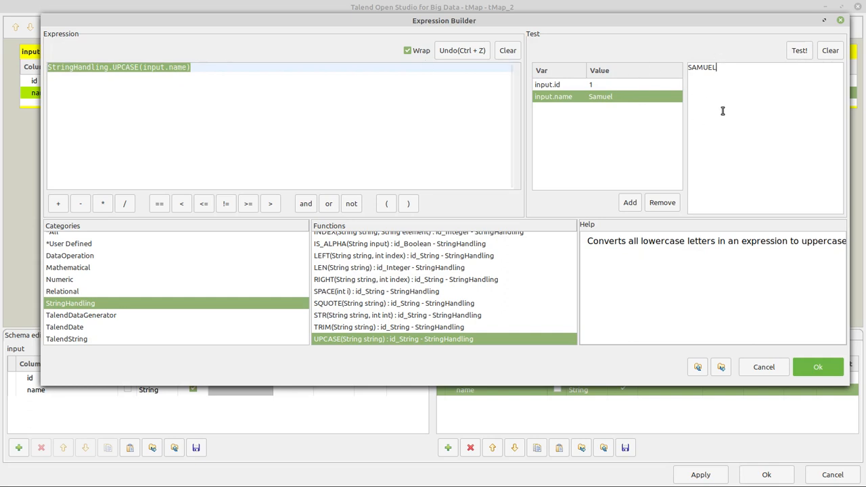
pyautogui.click(818, 367)
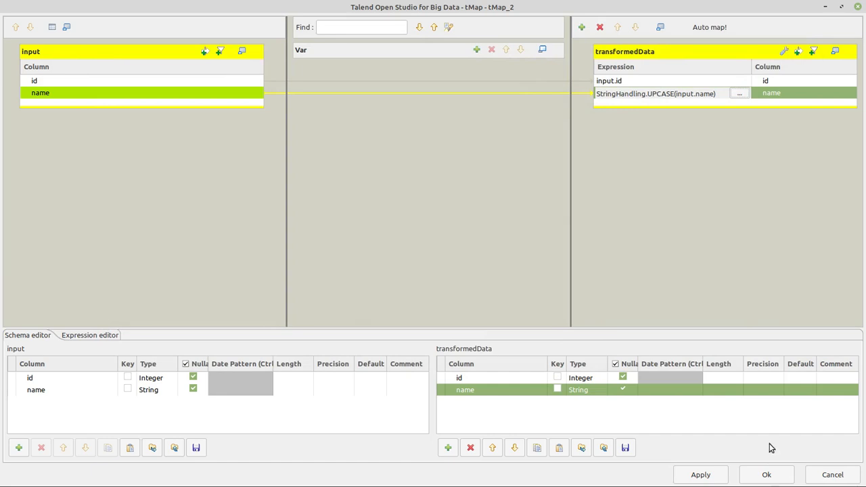
# Close the tMap editor keeping changes, propagate them, and select tLogRow_2.
pyautogui.click(767, 474)
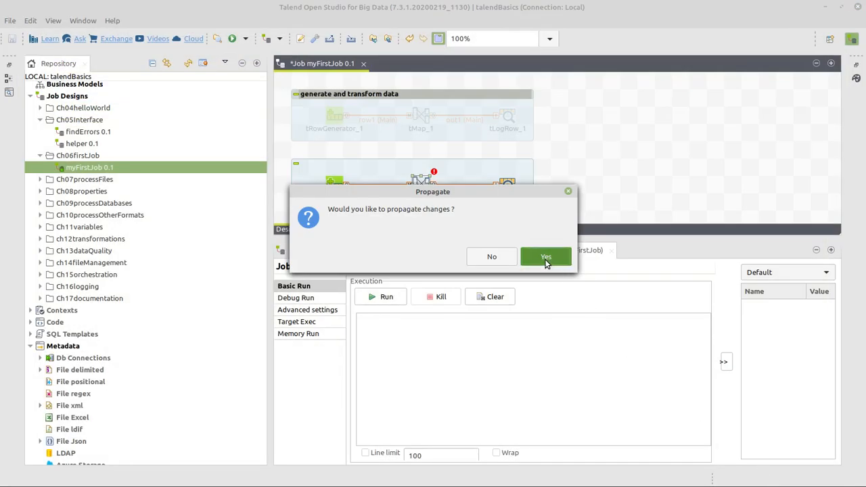
pyautogui.click(546, 256)
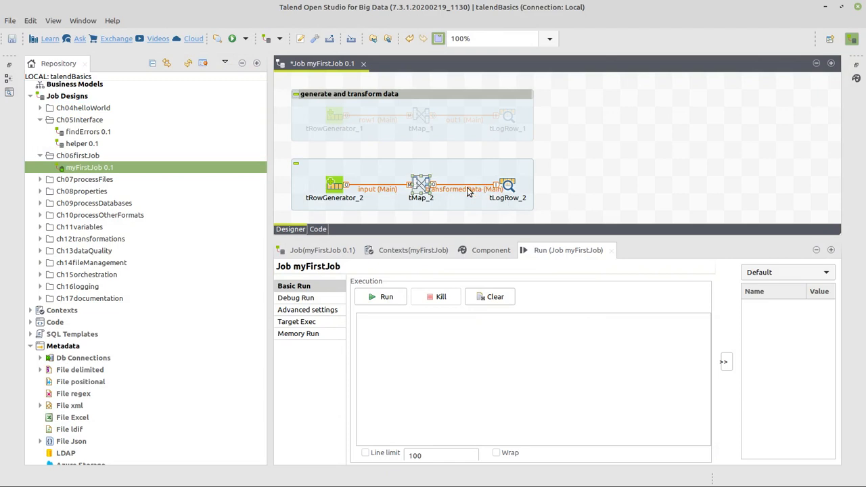
pyautogui.click(508, 185)
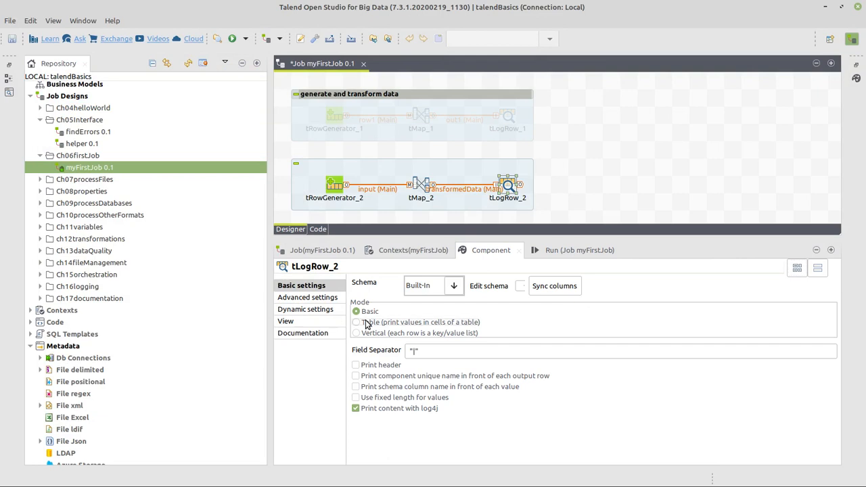
# Switch tLogRow_2 to Table mode and show the Run (Job myFirstJob) panel.
pyautogui.click(357, 322)
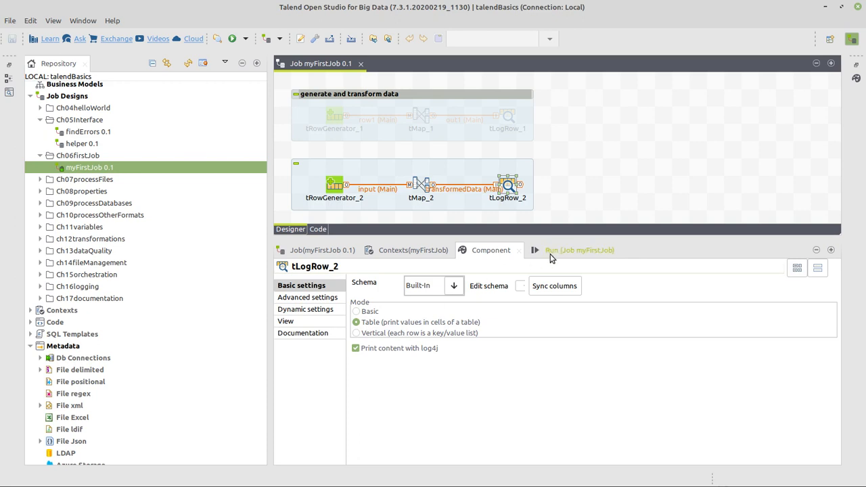
pyautogui.moveTo(580, 250)
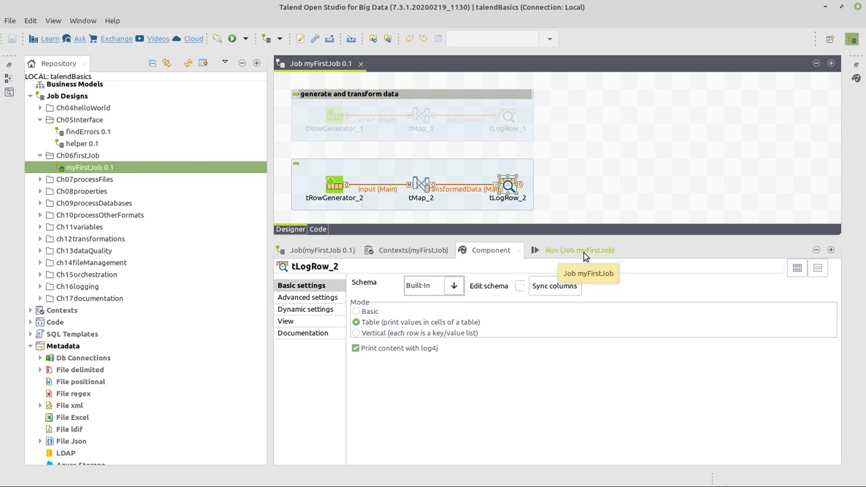
pyautogui.click(568, 250)
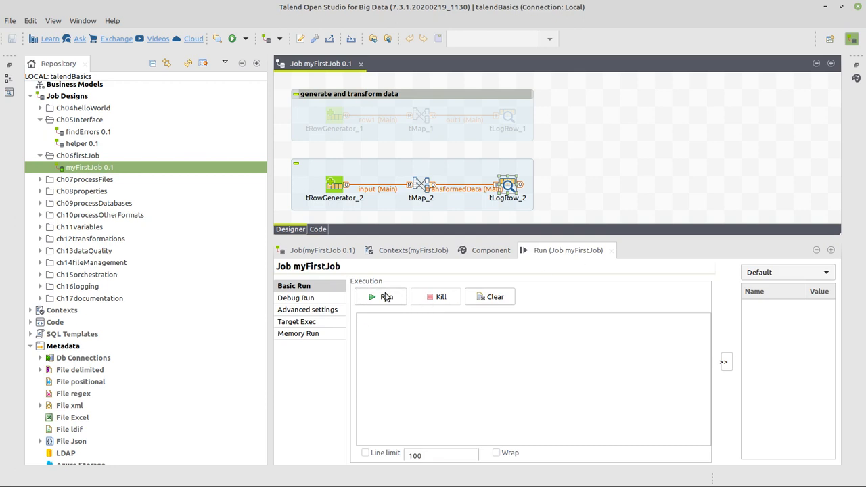
# Run myFirstJob to print five ids with uppercase first names.
pyautogui.click(380, 296)
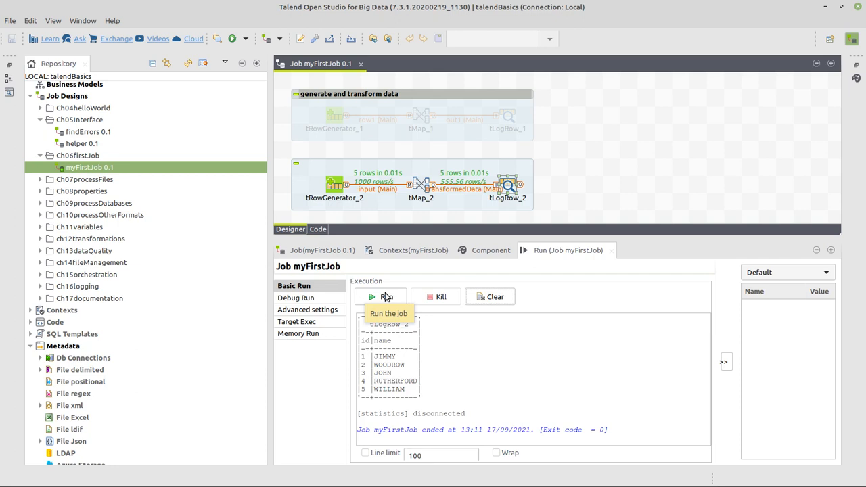
pyautogui.moveTo(371, 183)
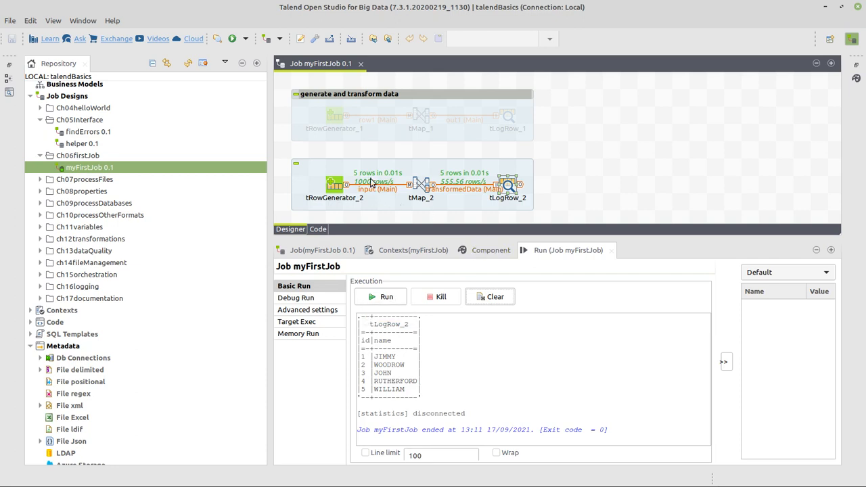
pyautogui.moveTo(458, 241)
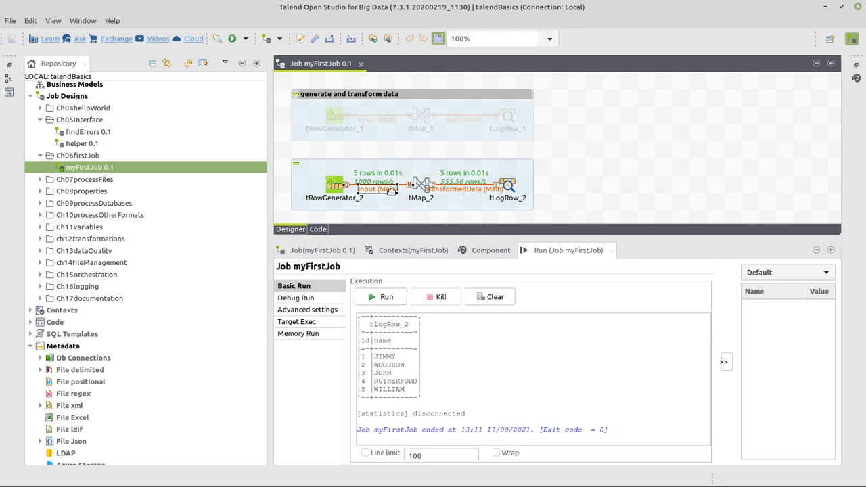
pyautogui.moveTo(383, 195)
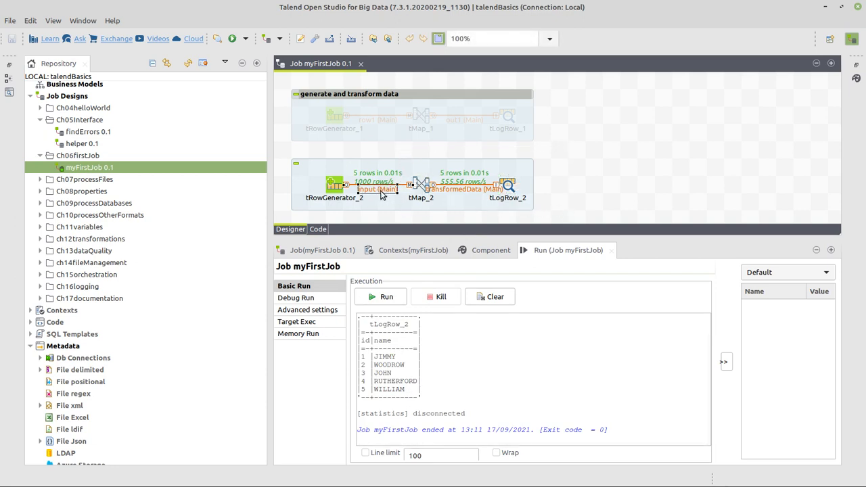
pyautogui.moveTo(502, 191)
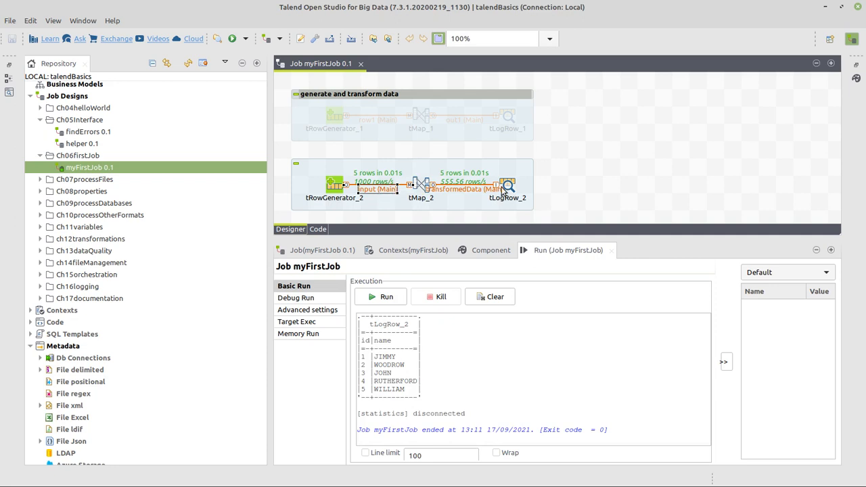
# Drop a tLogRow onto the Main link between tRowGenerator_2 and tMap_2, creating tLogRow_3.
pyautogui.click(508, 185)
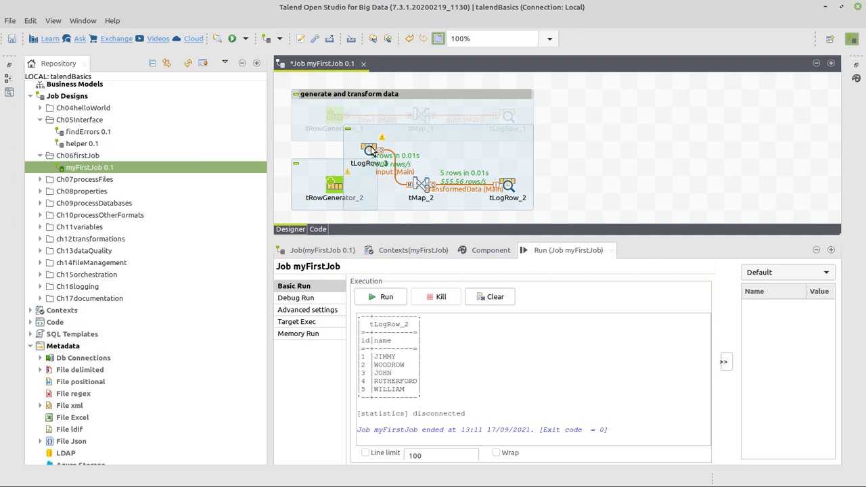
pyautogui.click(334, 186)
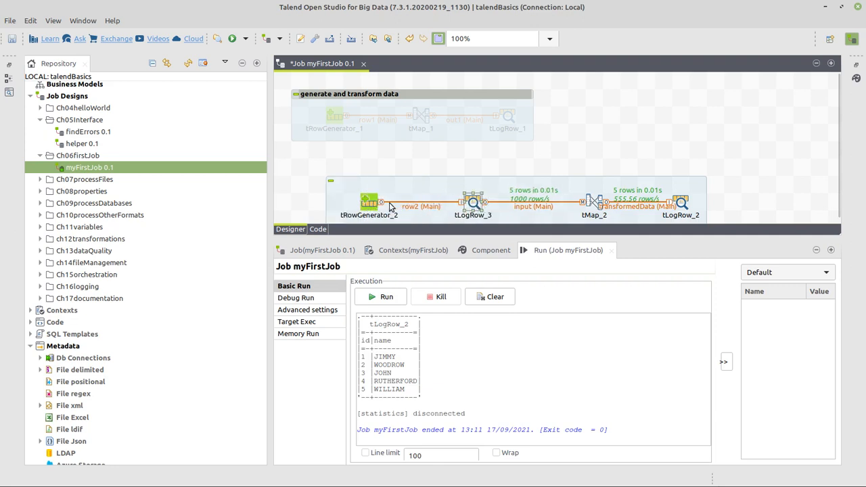
pyautogui.click(714, 203)
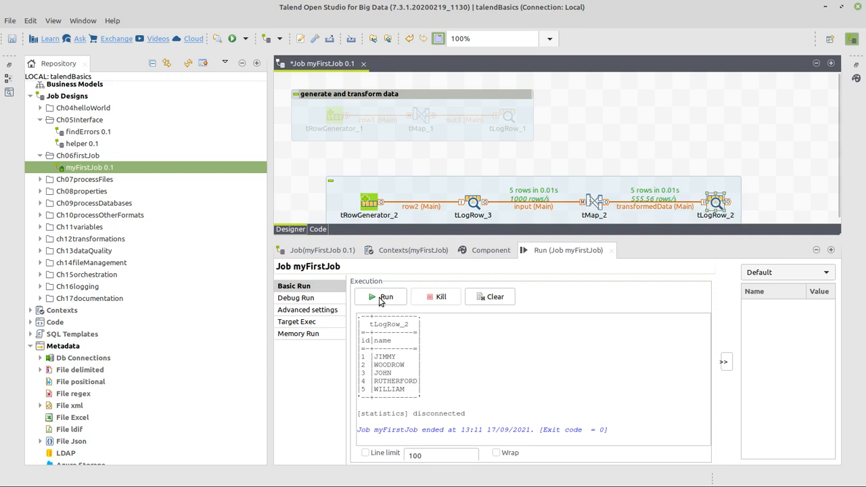
pyautogui.moveTo(386, 297)
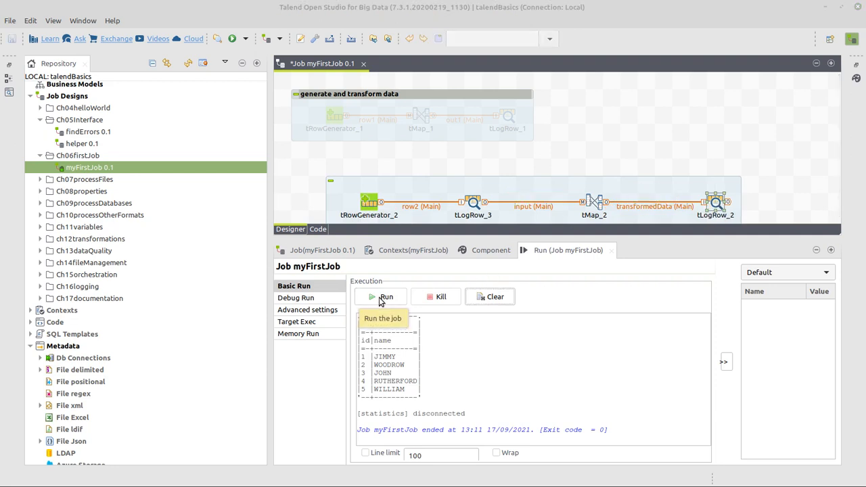
# Rerun the job and scroll the console showing original then uppercase names.
pyautogui.click(380, 297)
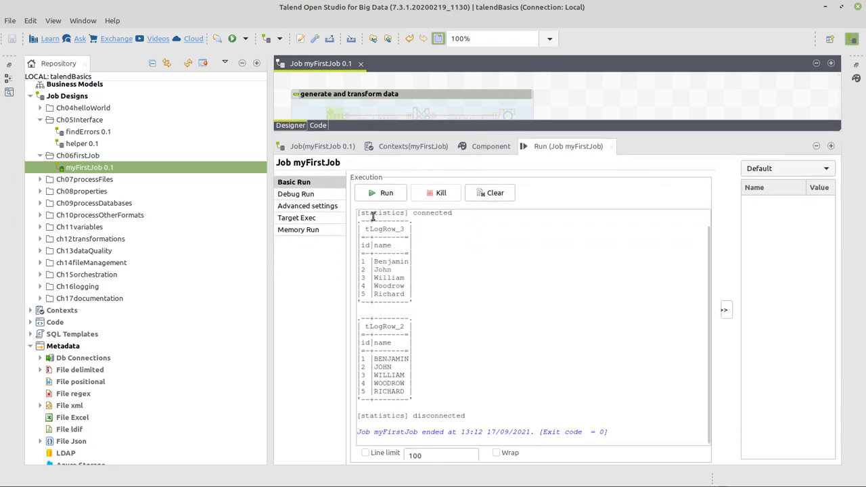
pyautogui.doubleClick(385, 228)
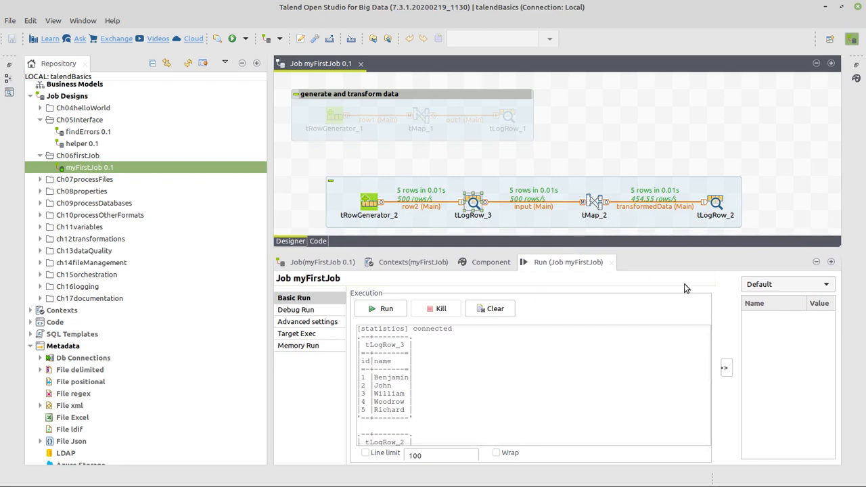
pyautogui.scroll(-3)
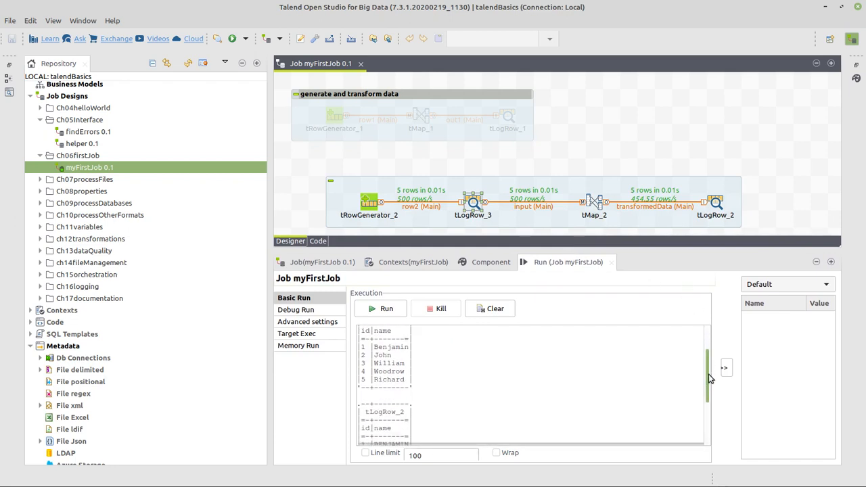
pyautogui.scroll(-3)
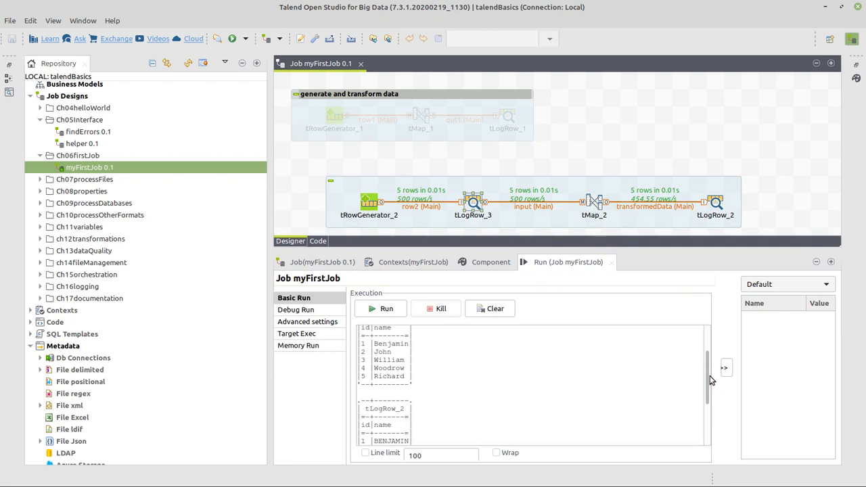